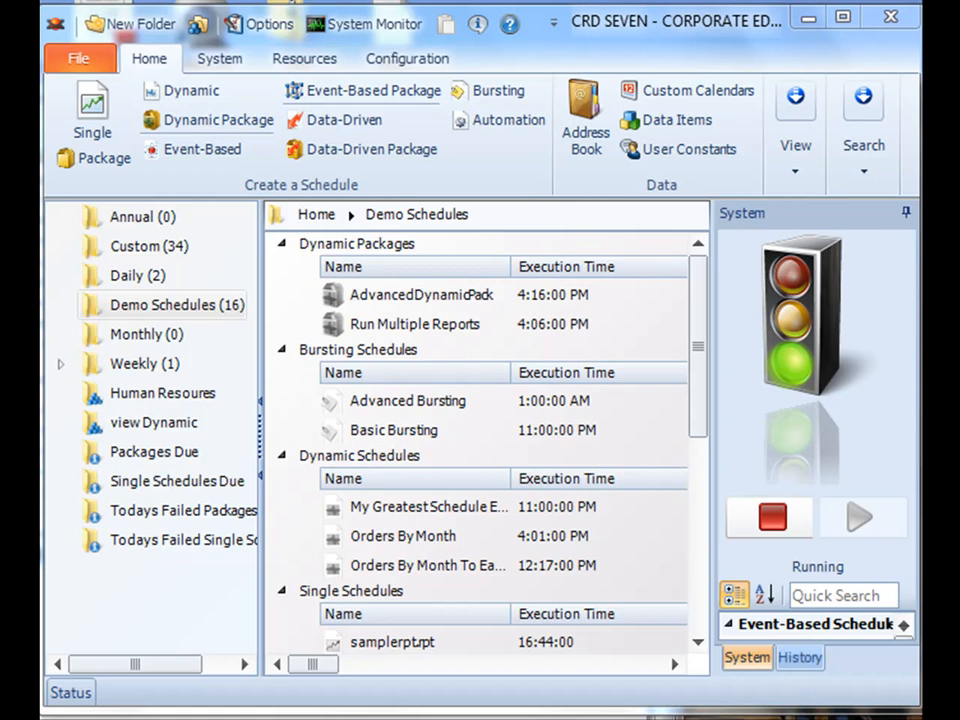
{"action": "mouse_move", "coordinate": [630, 444]}
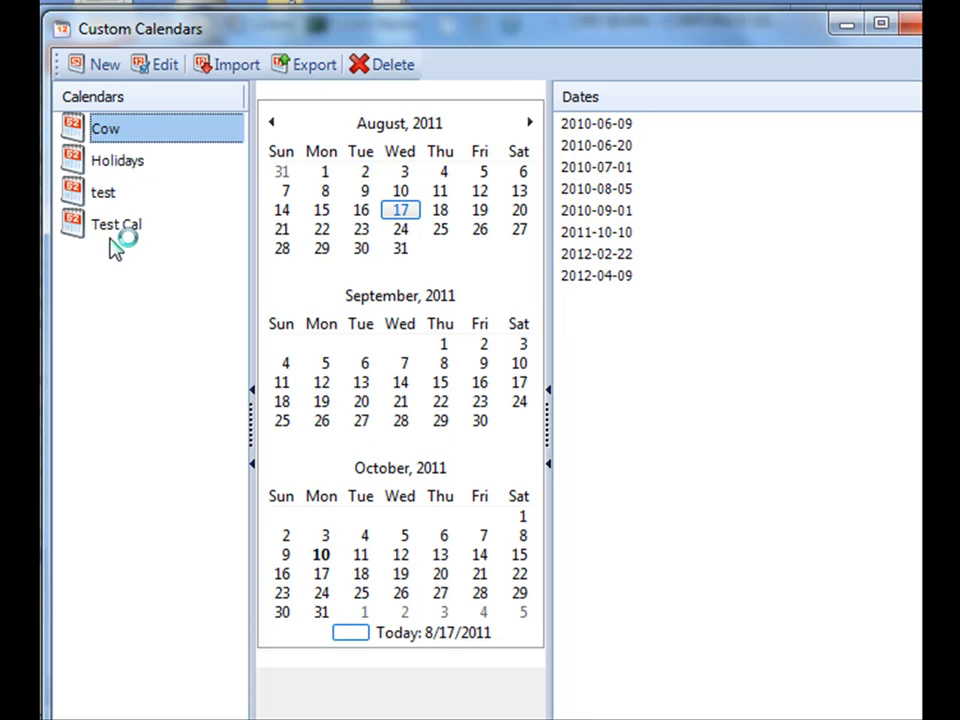
- Preview the Holidays and test calendars, test showing 2010-11-19 and 2010-11-23
{"action": "left_click", "coordinate": [116, 160]}
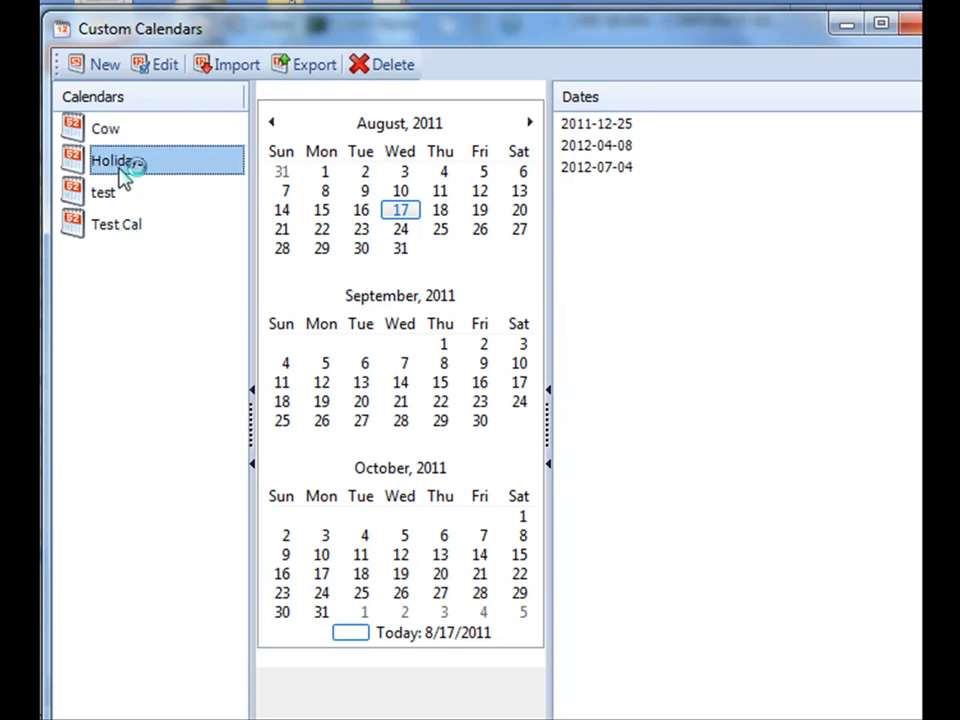
{"action": "left_click", "coordinate": [104, 192]}
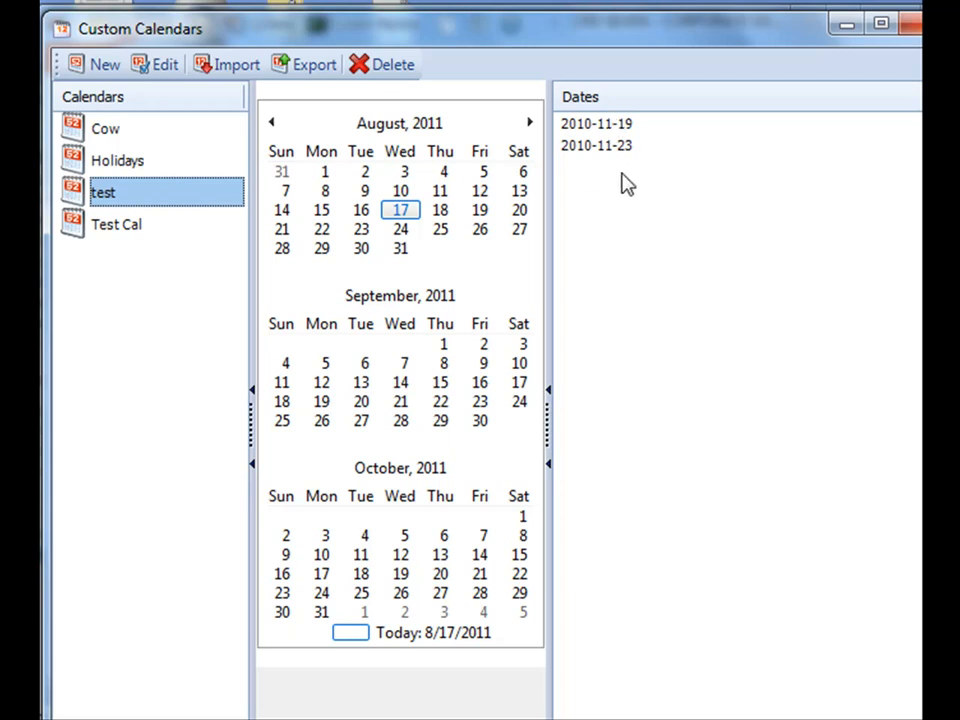
{"action": "mouse_move", "coordinate": [224, 64]}
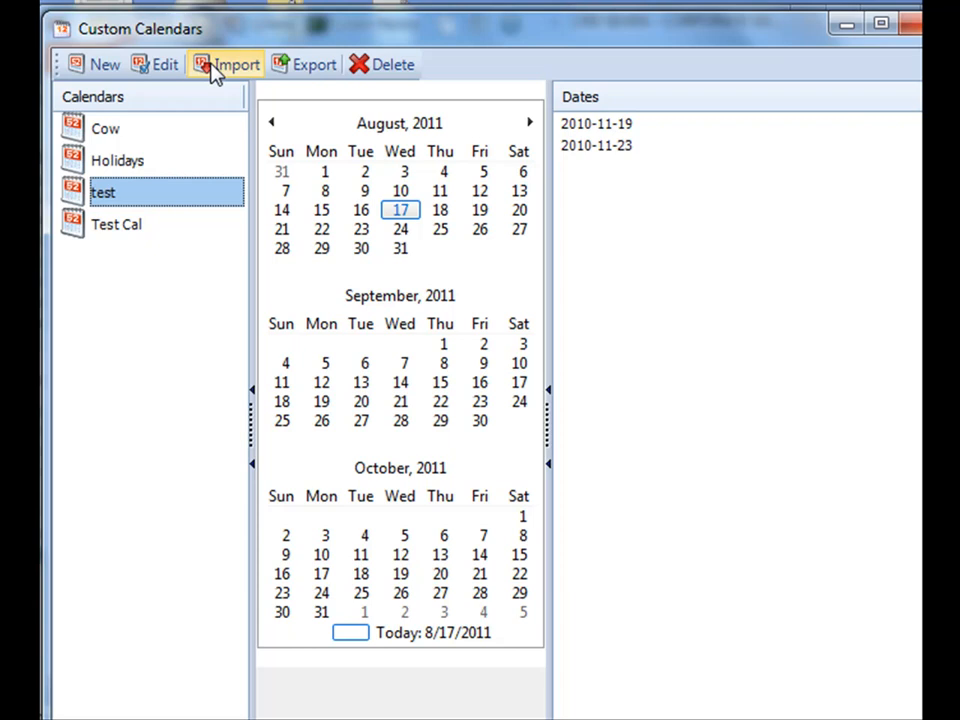
{"action": "mouse_move", "coordinate": [456, 278]}
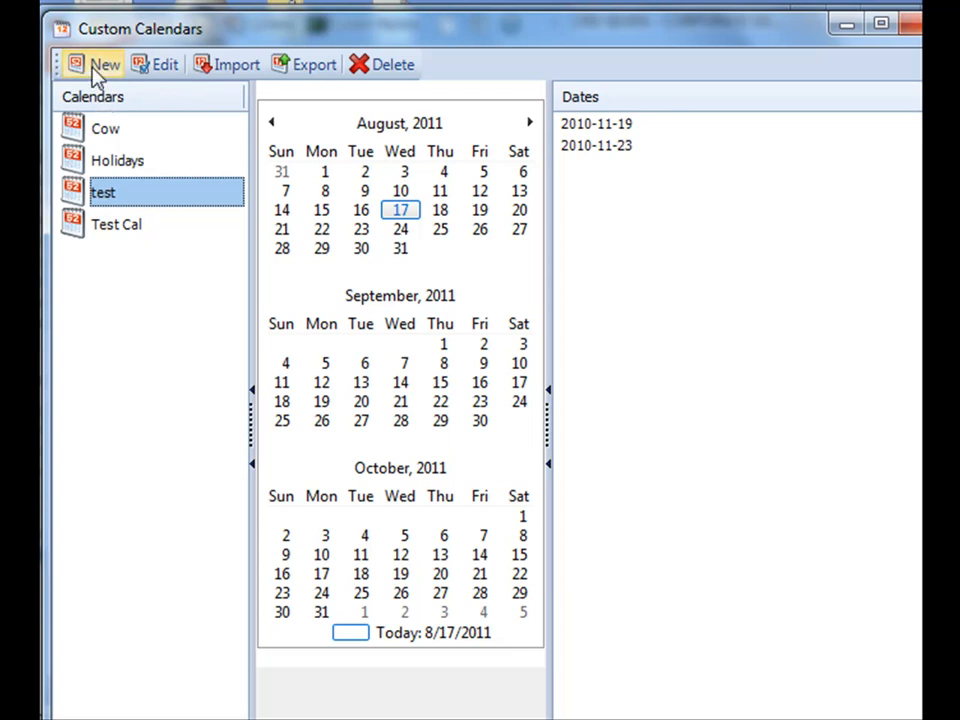
- Create calendar 'Run Once' with 2011-08-24, 2011-08-26, 2011-09-13, 2011-10-13 and 2011-10-21
{"action": "left_click", "coordinate": [104, 64]}
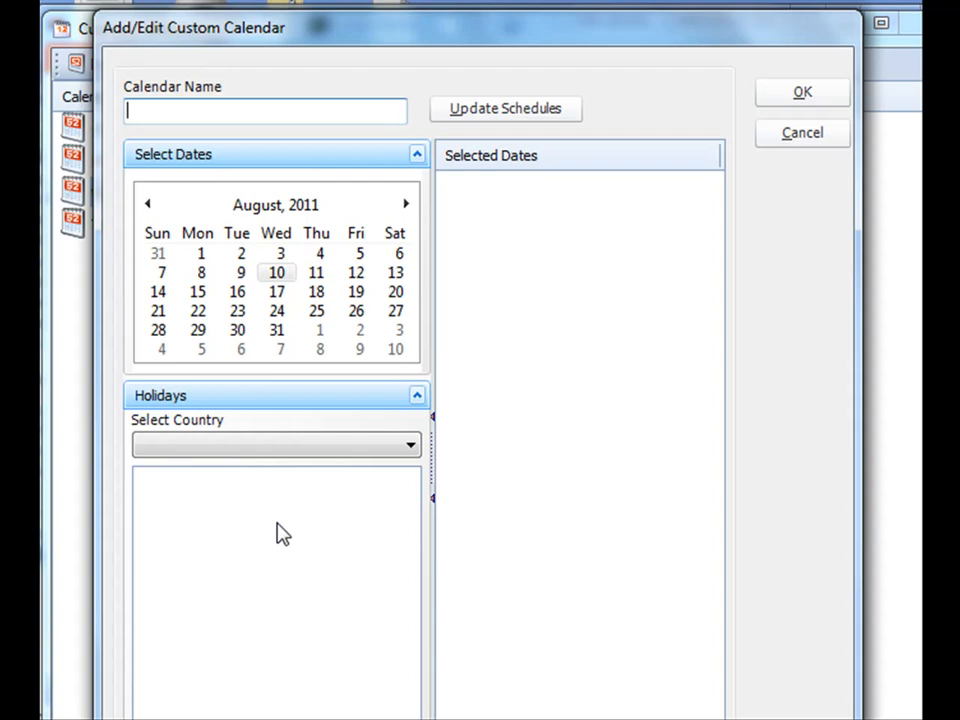
{"action": "type", "text": "Run Once"}
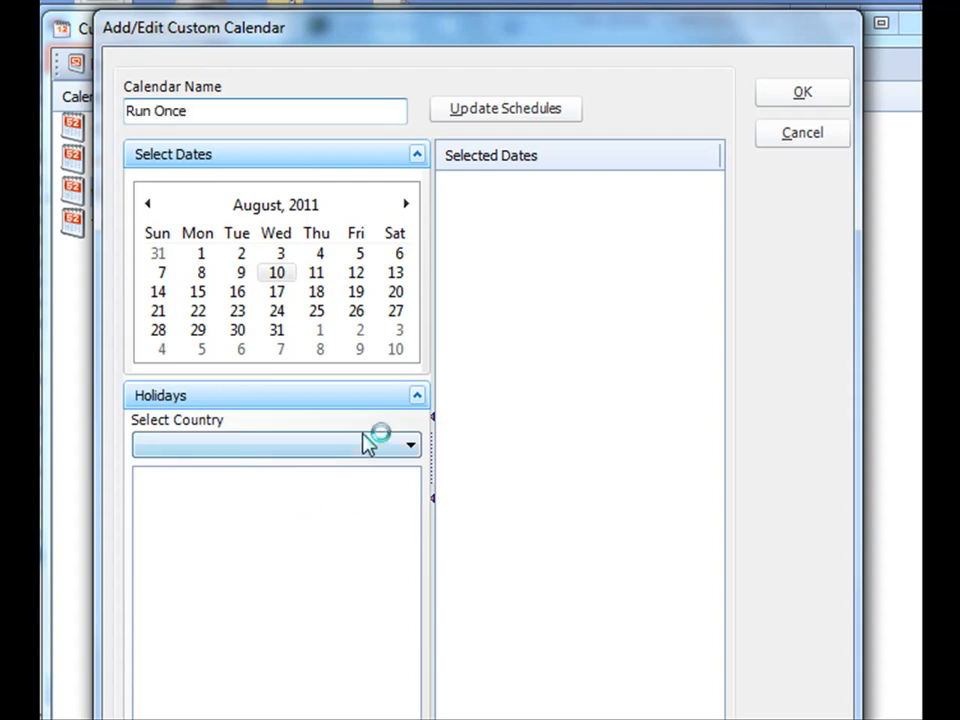
{"action": "mouse_move", "coordinate": [310, 400]}
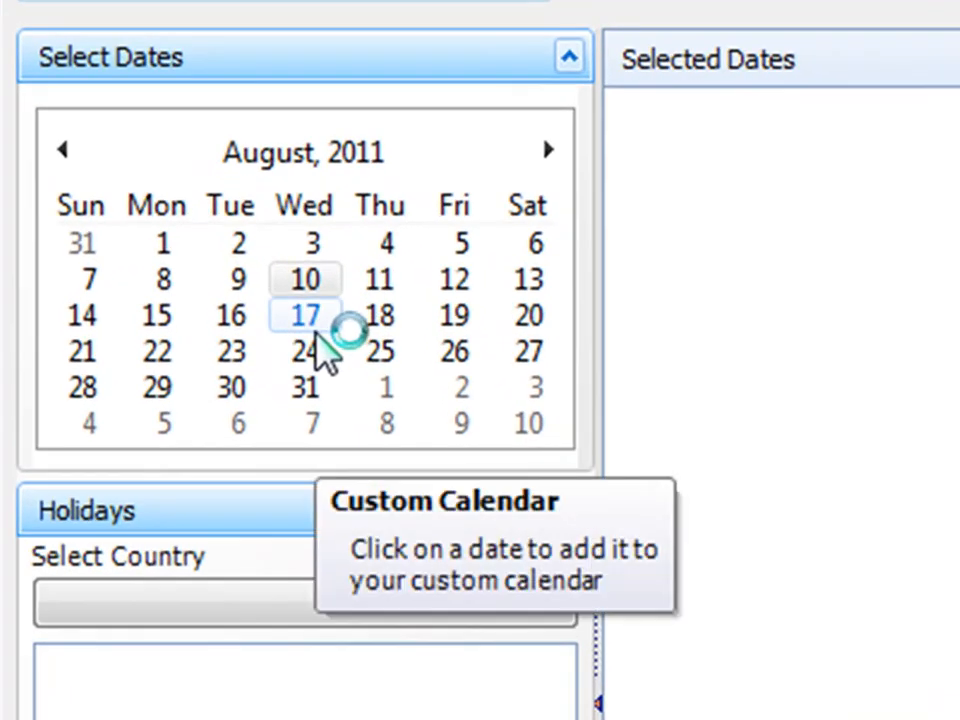
{"action": "left_click", "coordinate": [304, 352]}
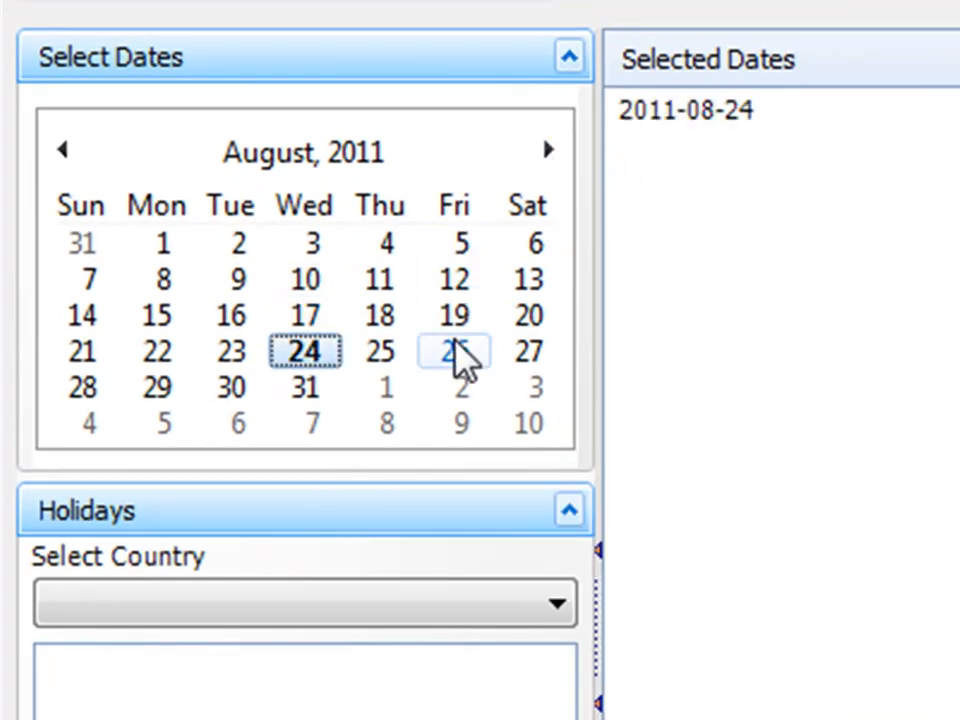
{"action": "left_click", "coordinate": [454, 352]}
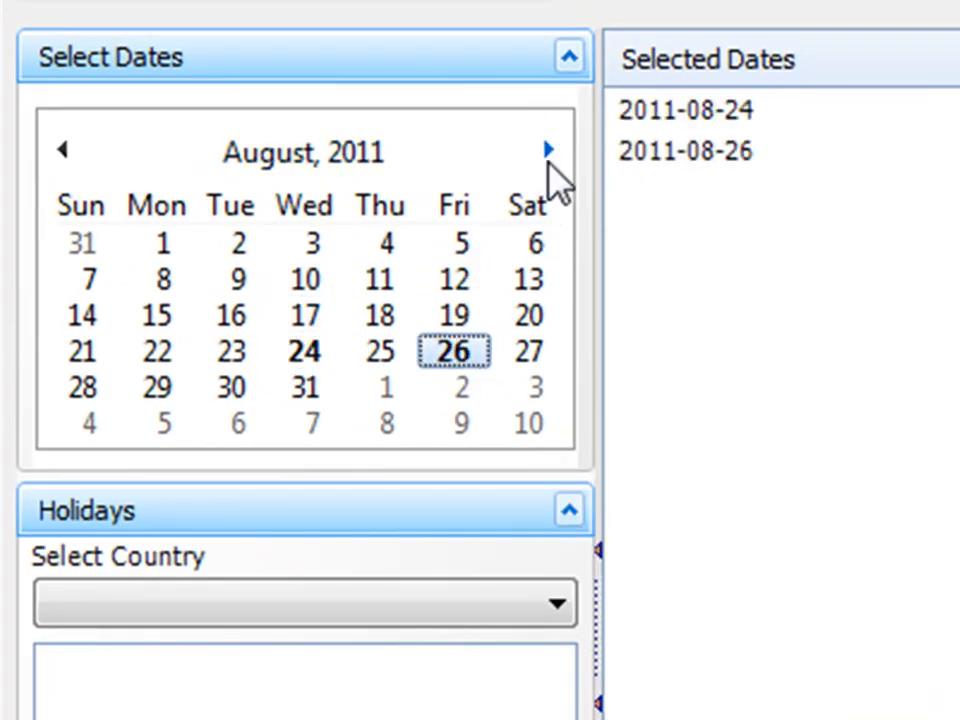
{"action": "left_click", "coordinate": [548, 150]}
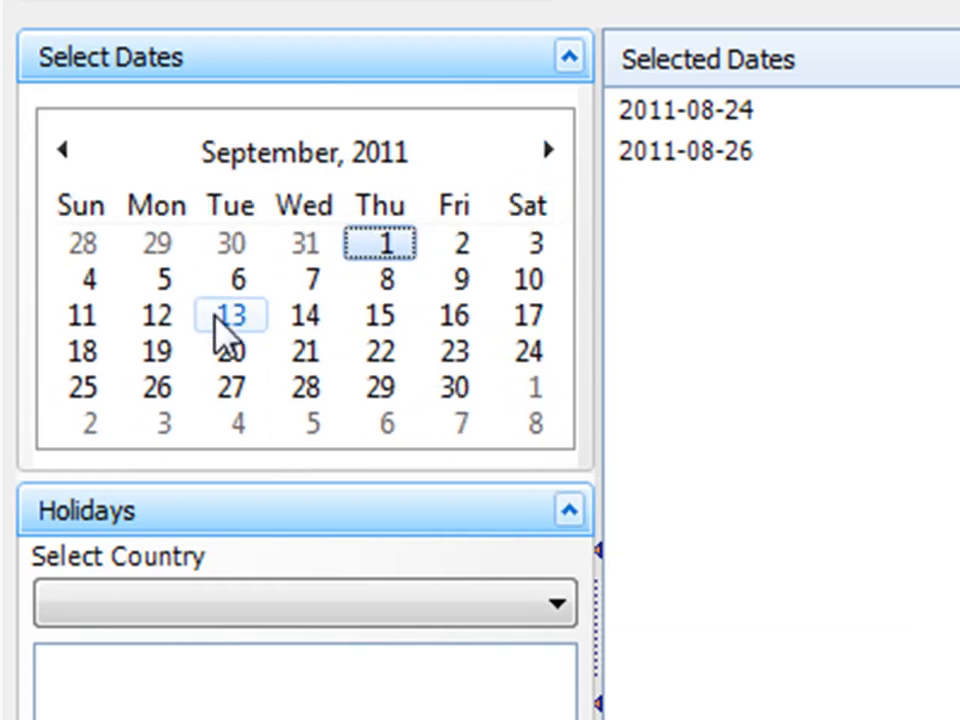
{"action": "left_click", "coordinate": [230, 316]}
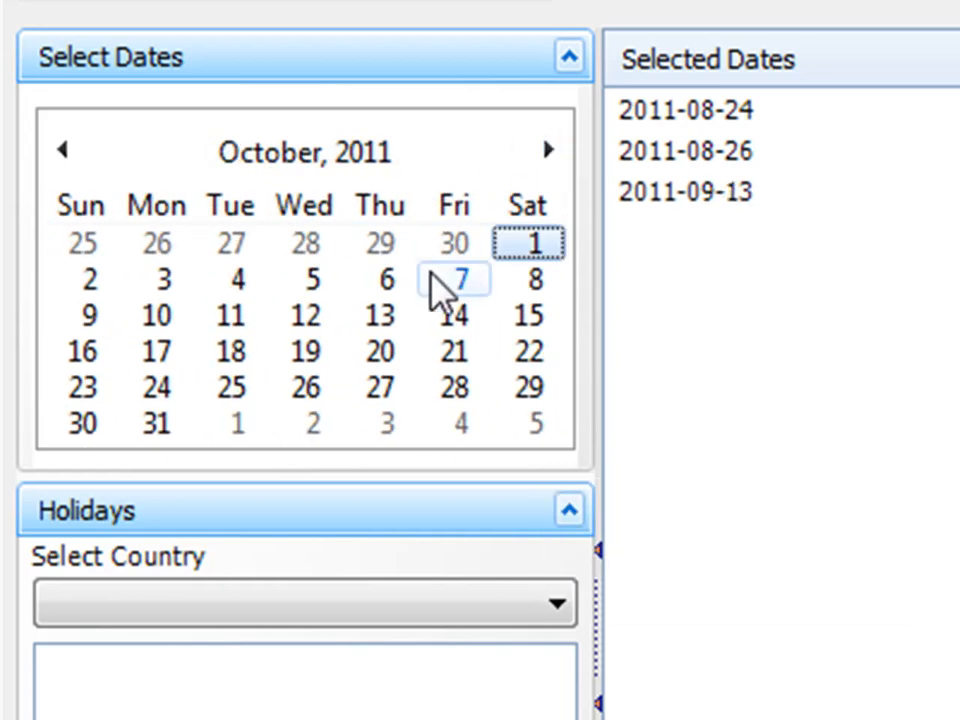
{"action": "left_click", "coordinate": [454, 352]}
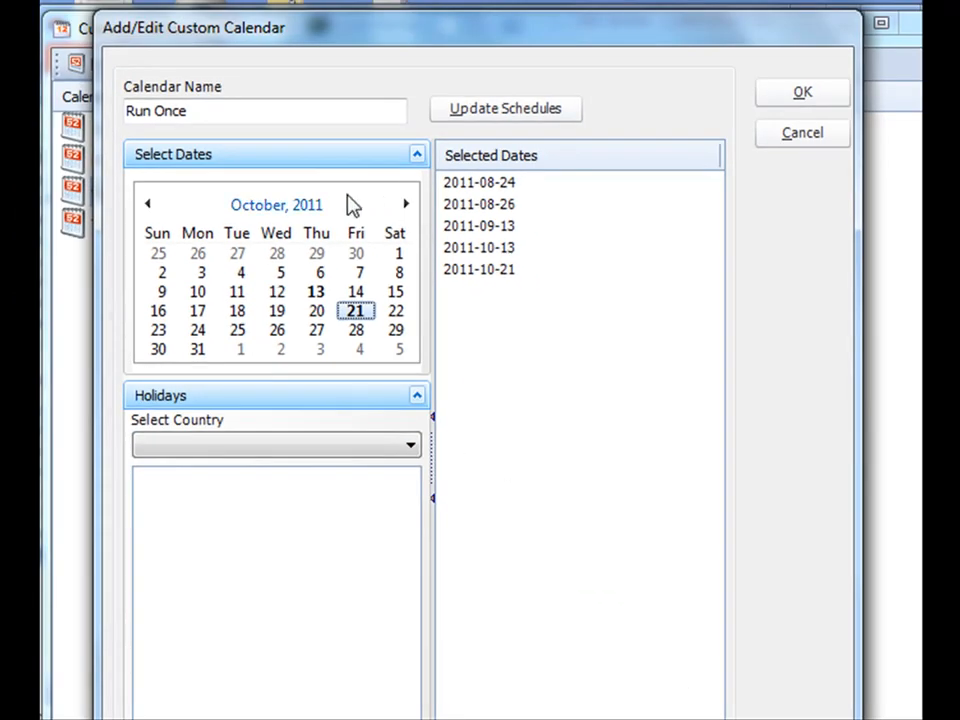
{"action": "mouse_move", "coordinate": [336, 180]}
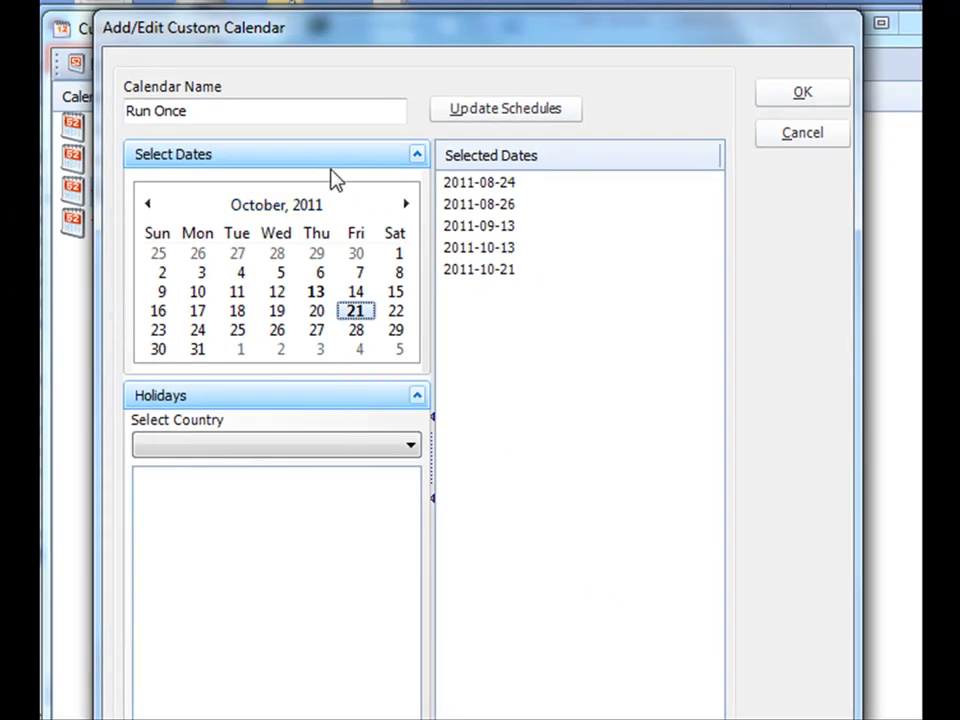
{"action": "mouse_move", "coordinate": [420, 192]}
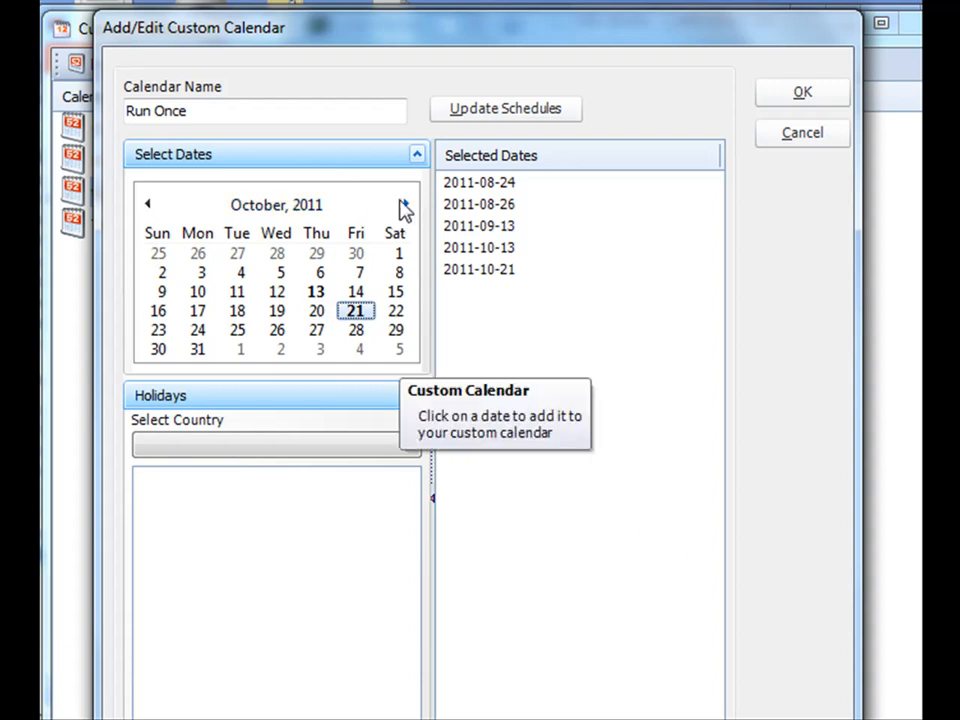
{"action": "mouse_move", "coordinate": [380, 378]}
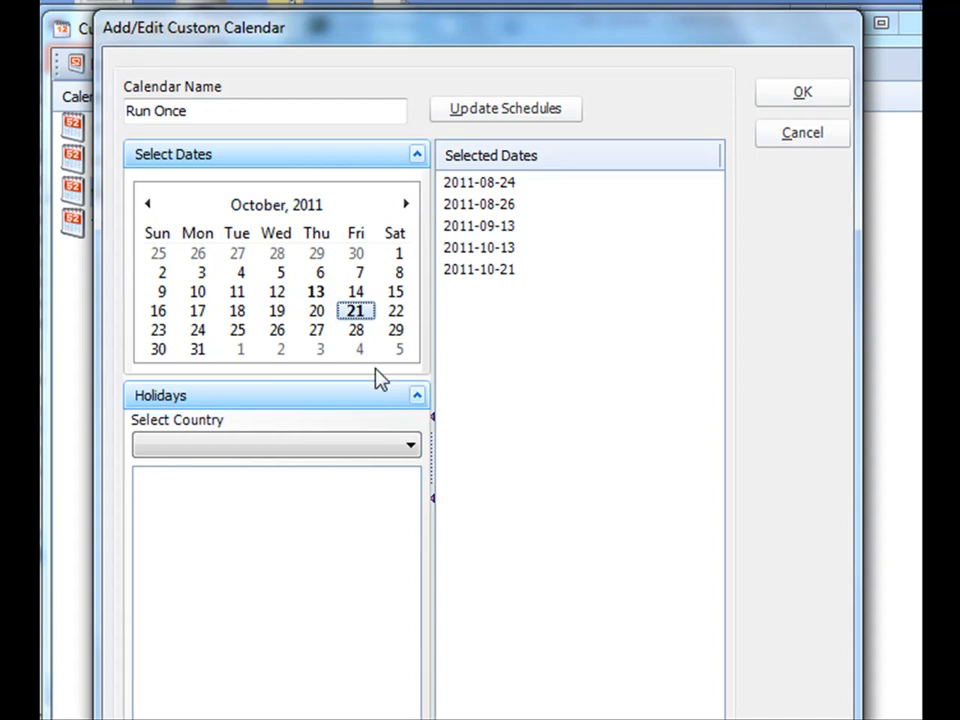
{"action": "mouse_move", "coordinate": [458, 376]}
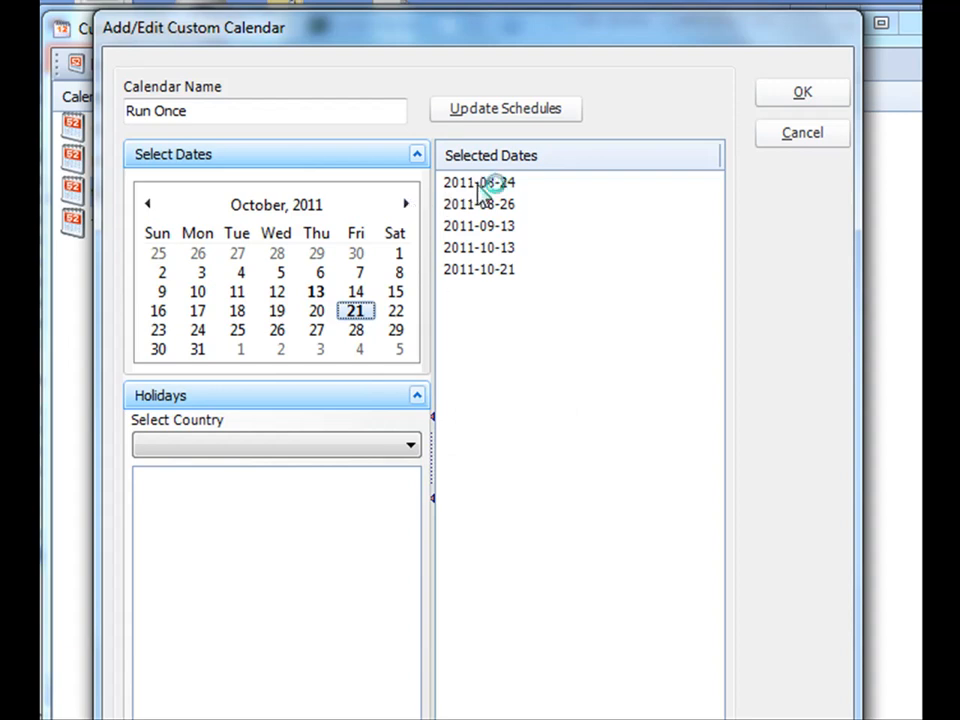
- Add 2012-08-24 to Run Once, navigating the picker from the selected 2011 dates
{"action": "left_click", "coordinate": [478, 182]}
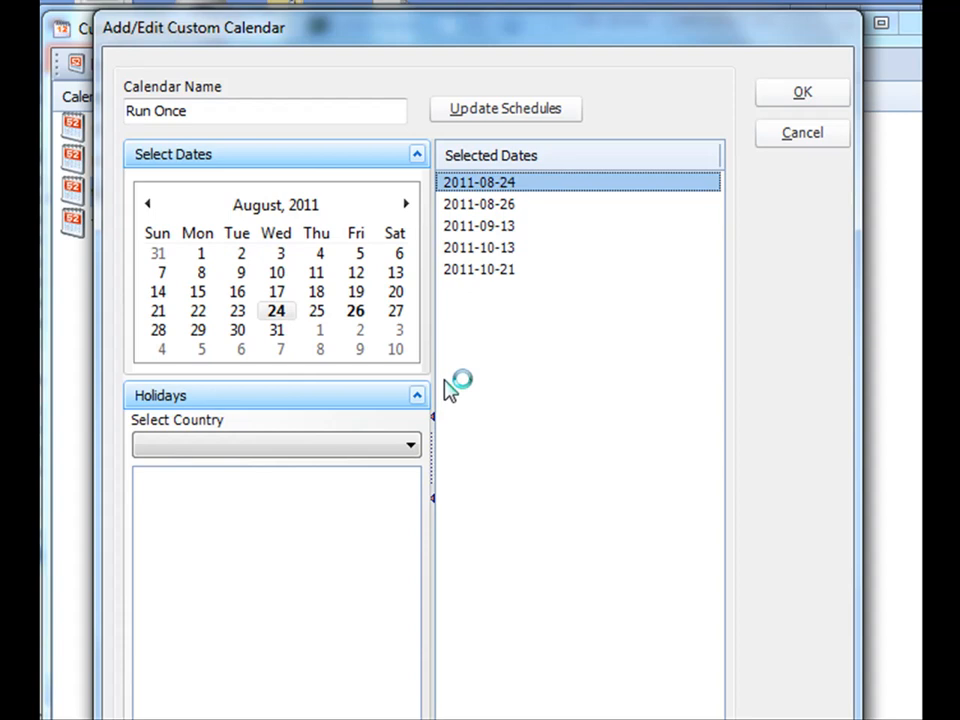
{"action": "mouse_move", "coordinate": [452, 296]}
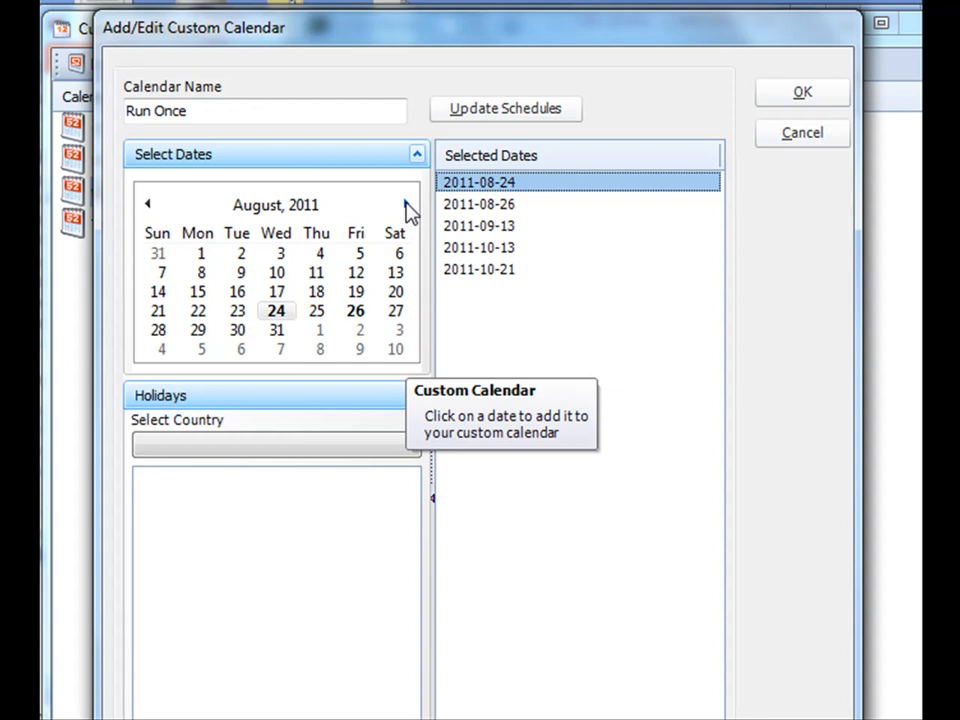
{"action": "left_click", "coordinate": [408, 204]}
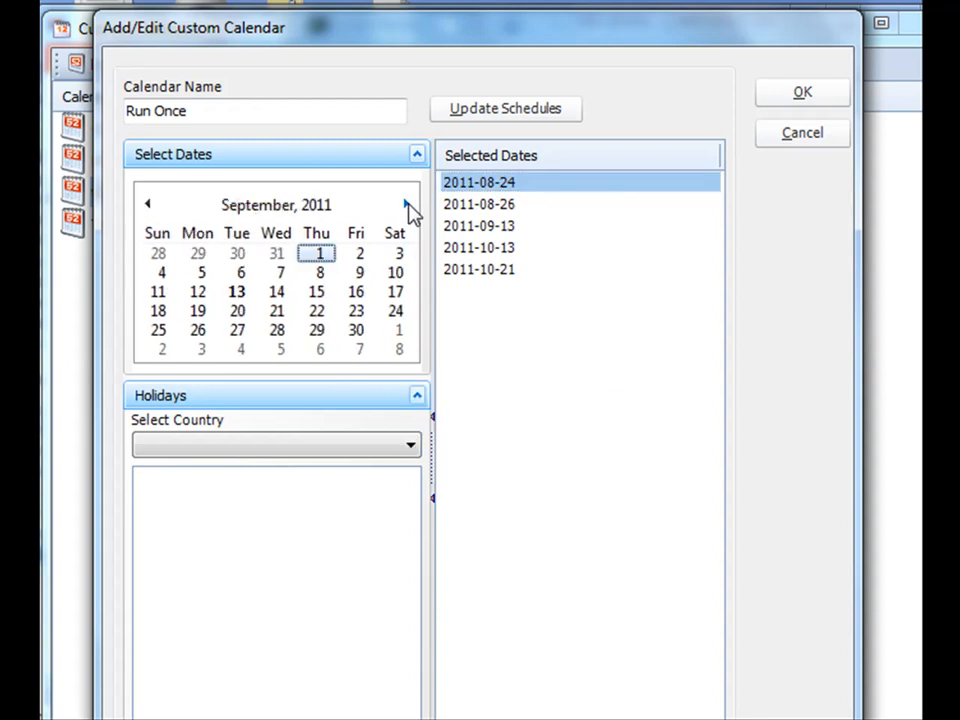
{"action": "left_click", "coordinate": [404, 204]}
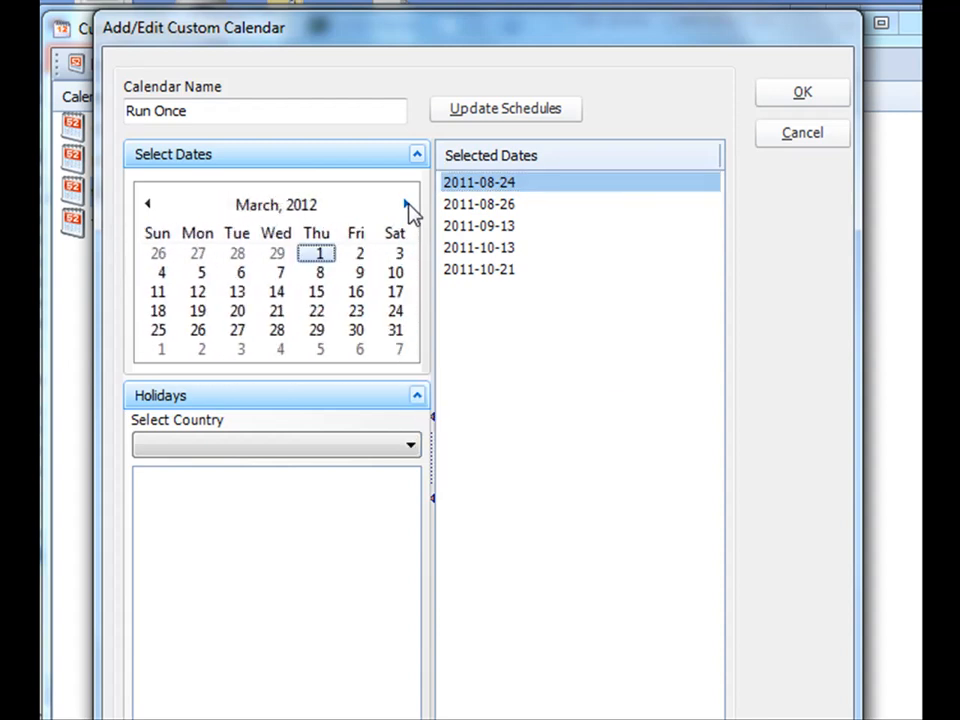
{"action": "left_click", "coordinate": [404, 204]}
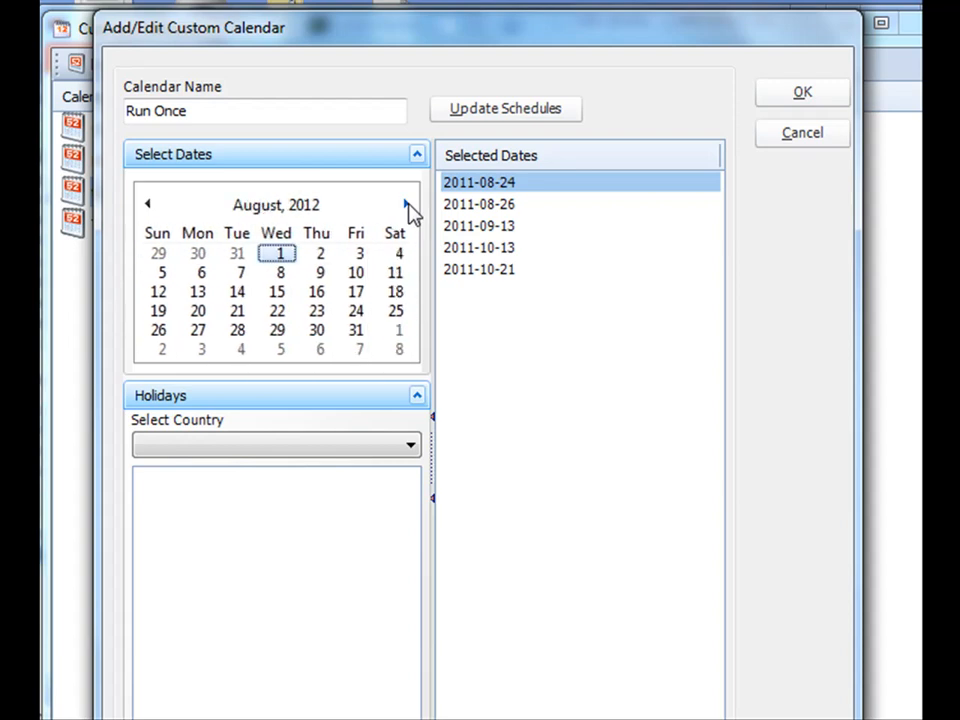
{"action": "left_click", "coordinate": [356, 312]}
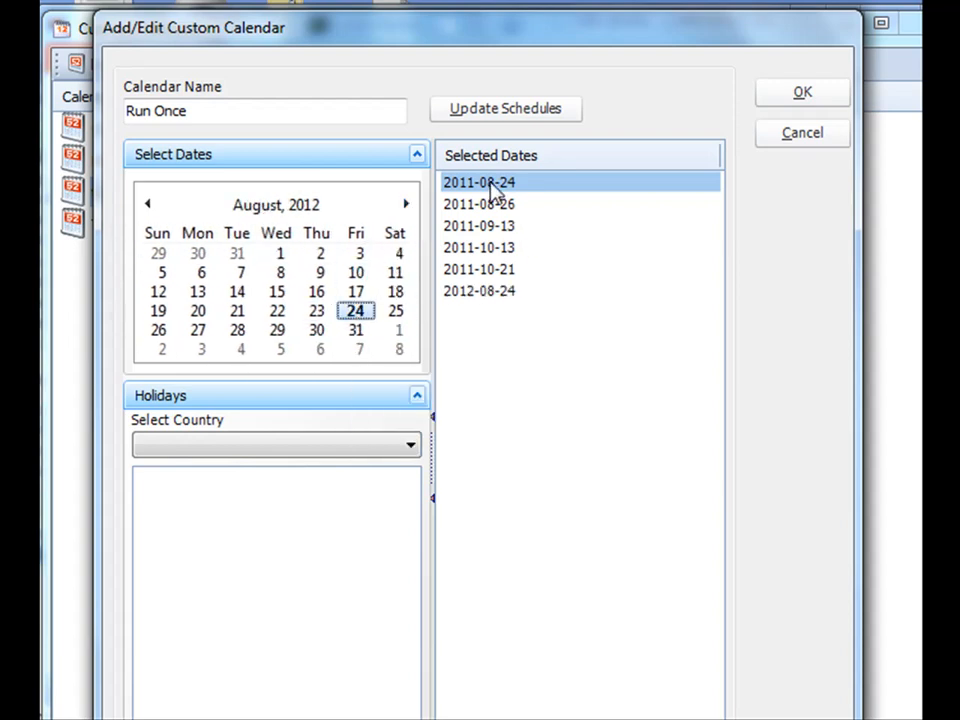
{"action": "left_click", "coordinate": [478, 182]}
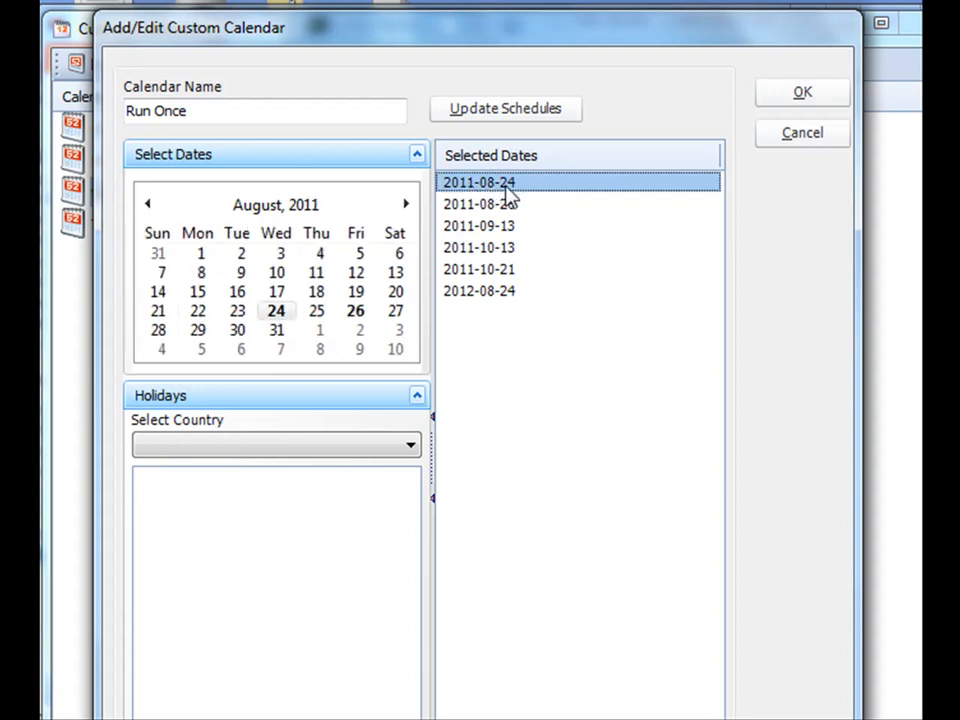
{"action": "left_click", "coordinate": [480, 292]}
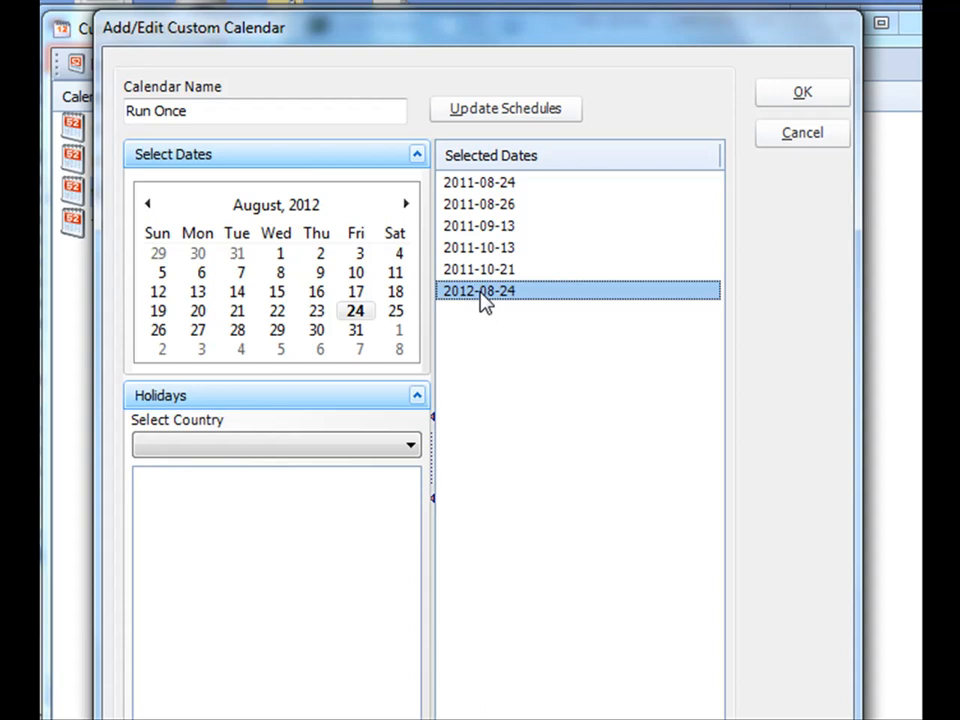
{"action": "mouse_move", "coordinate": [802, 92]}
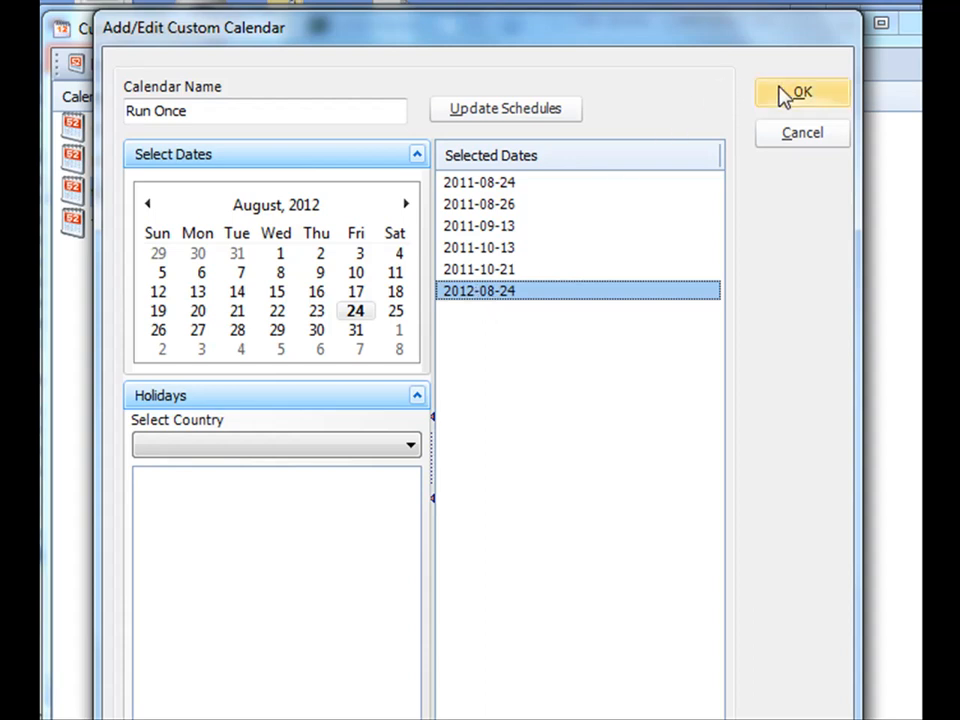
- Save the Run Once calendar and confirm the save message
{"action": "left_click", "coordinate": [800, 92]}
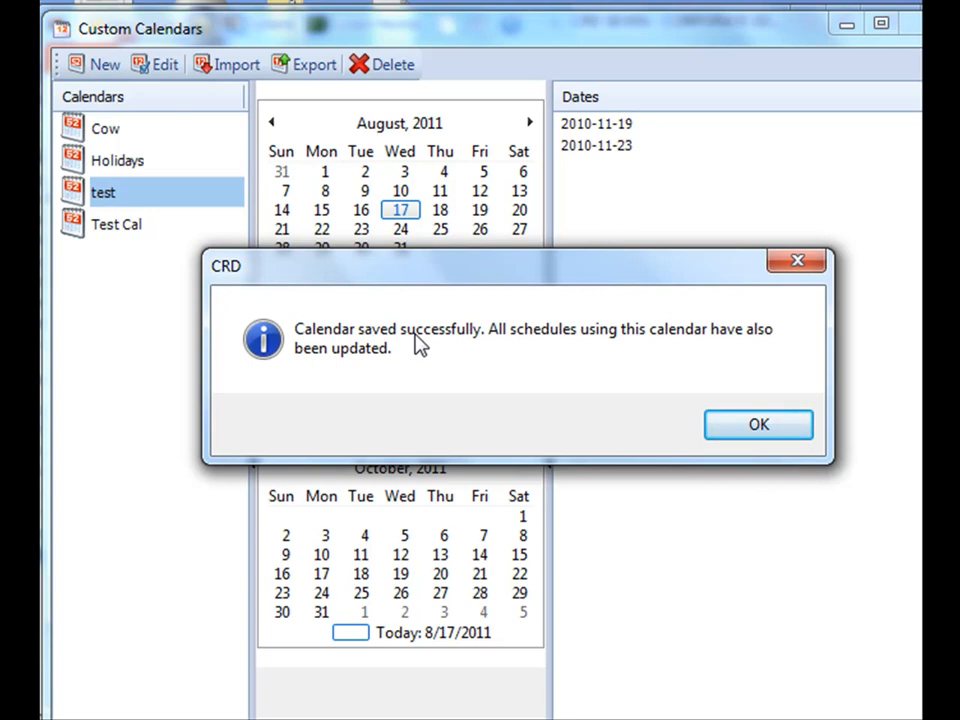
{"action": "left_click", "coordinate": [758, 424]}
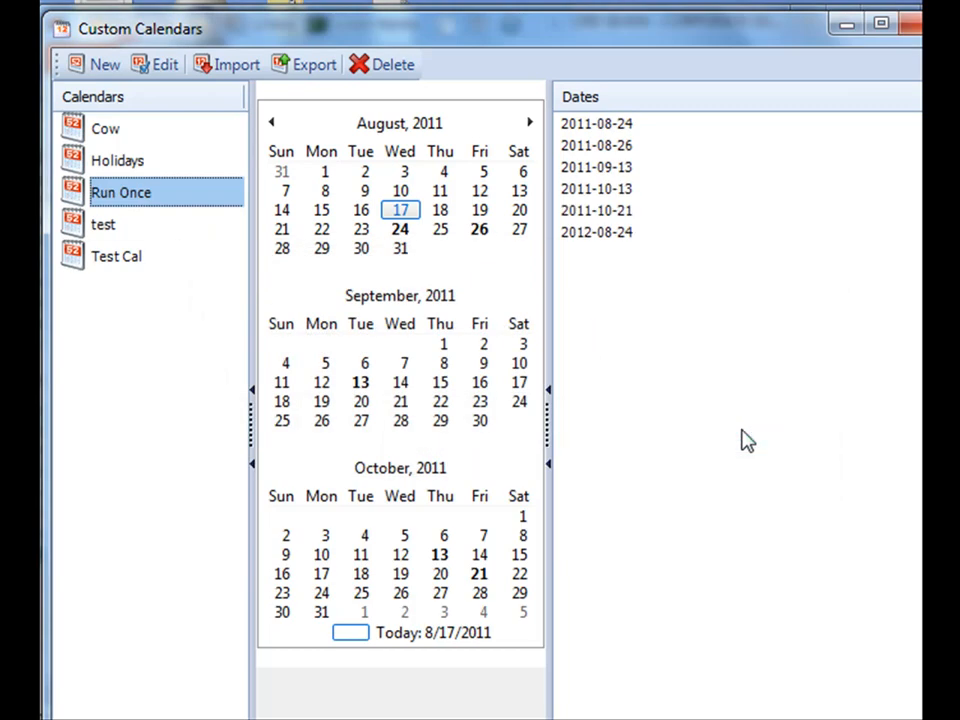
{"action": "mouse_move", "coordinate": [148, 398]}
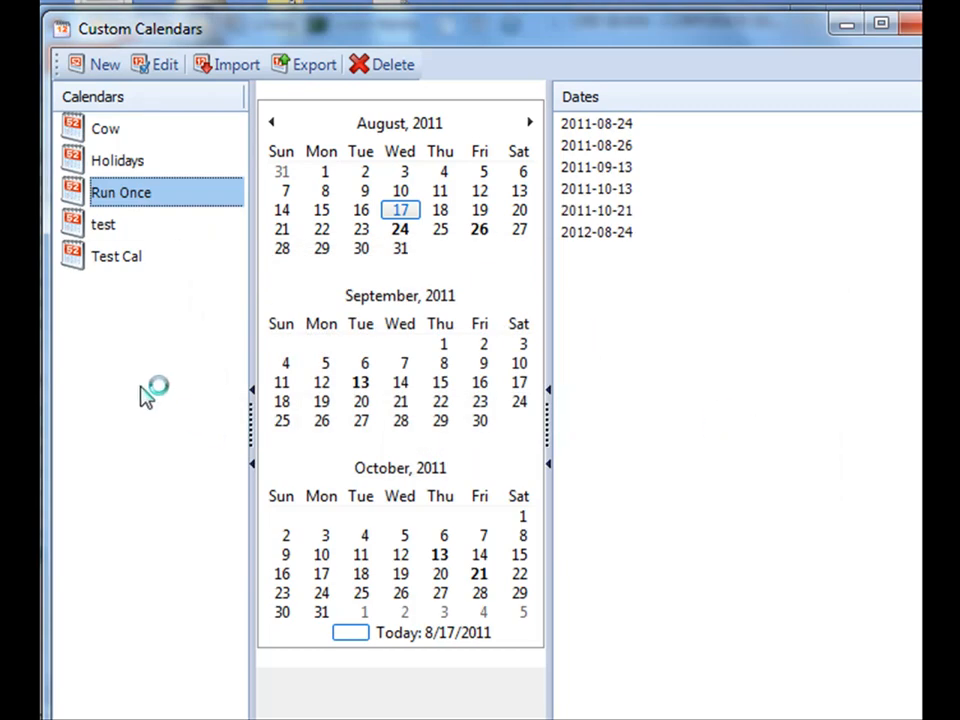
{"action": "mouse_move", "coordinate": [150, 140]}
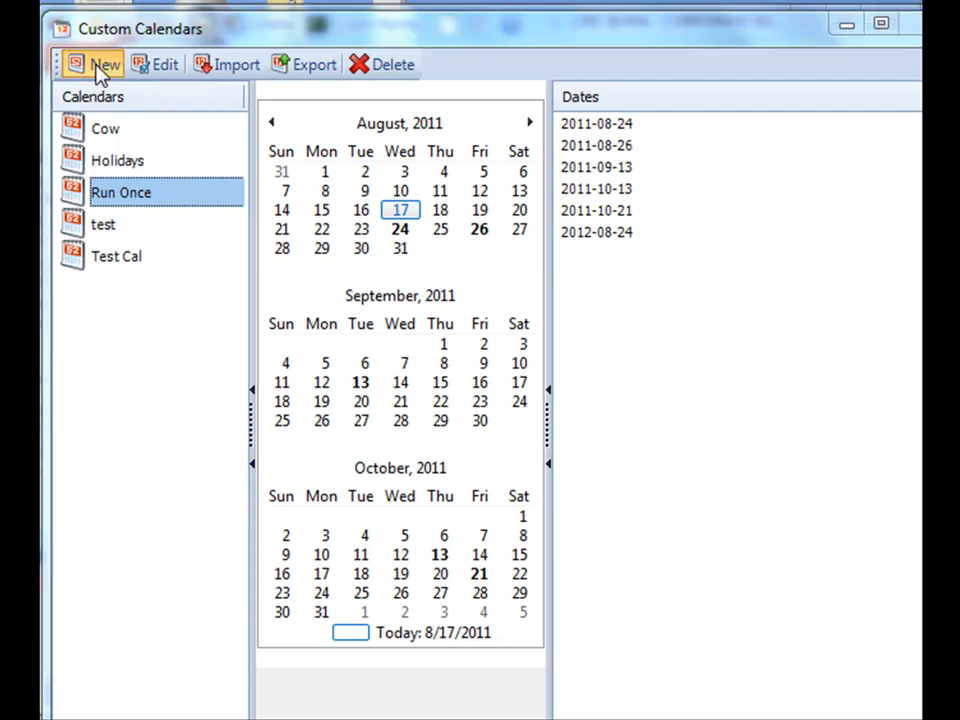
- Start a new custom calendar named Holiday
{"action": "left_click", "coordinate": [94, 64]}
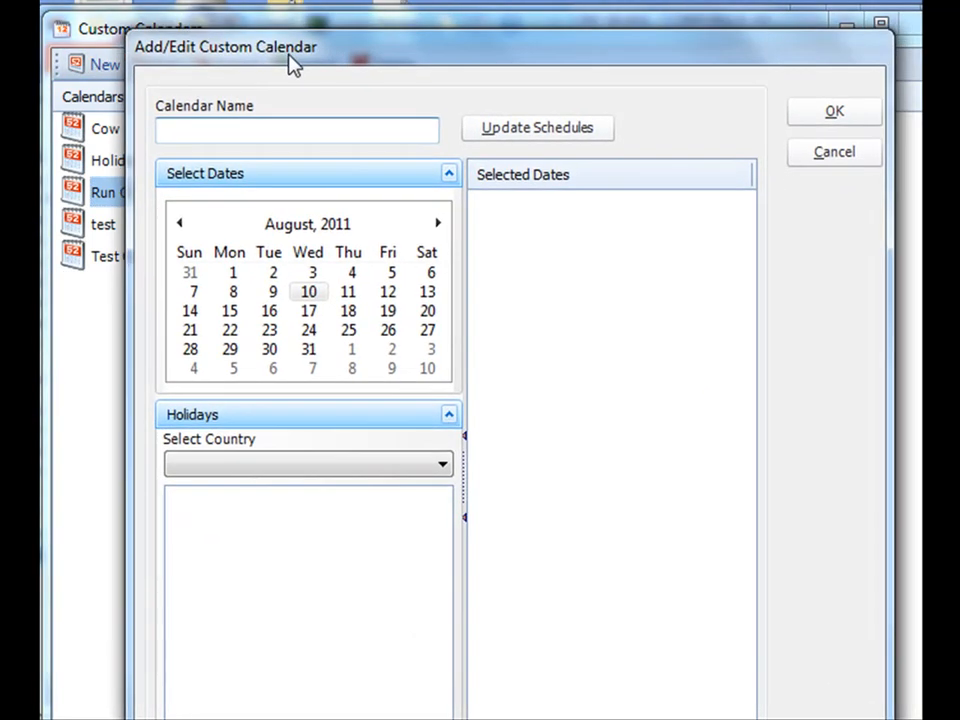
{"action": "type", "text": "Holiday"}
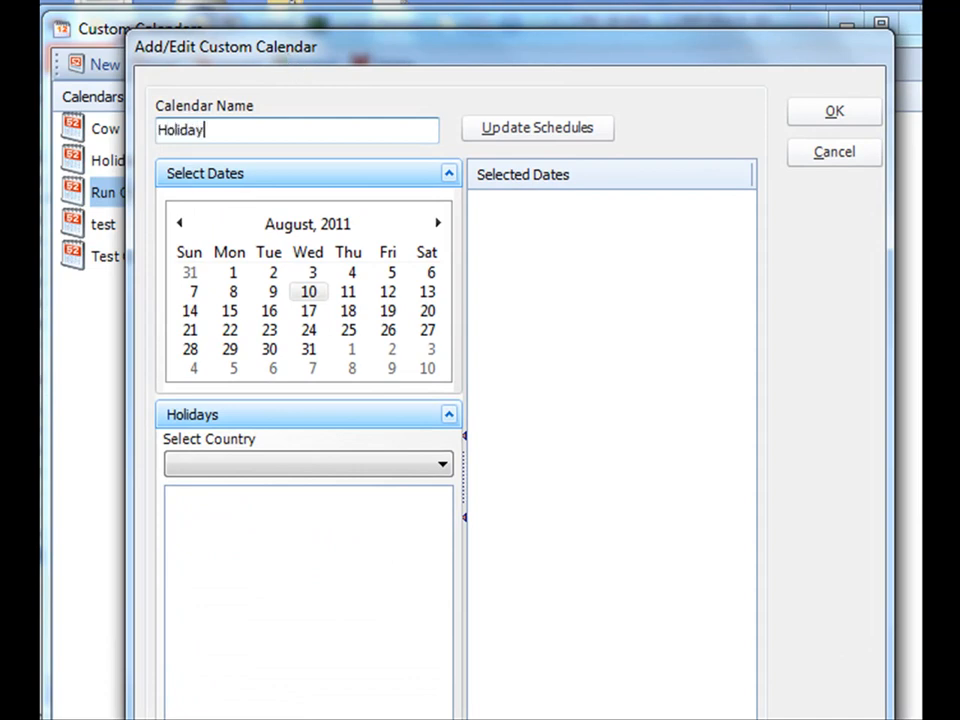
{"action": "mouse_move", "coordinate": [330, 278]}
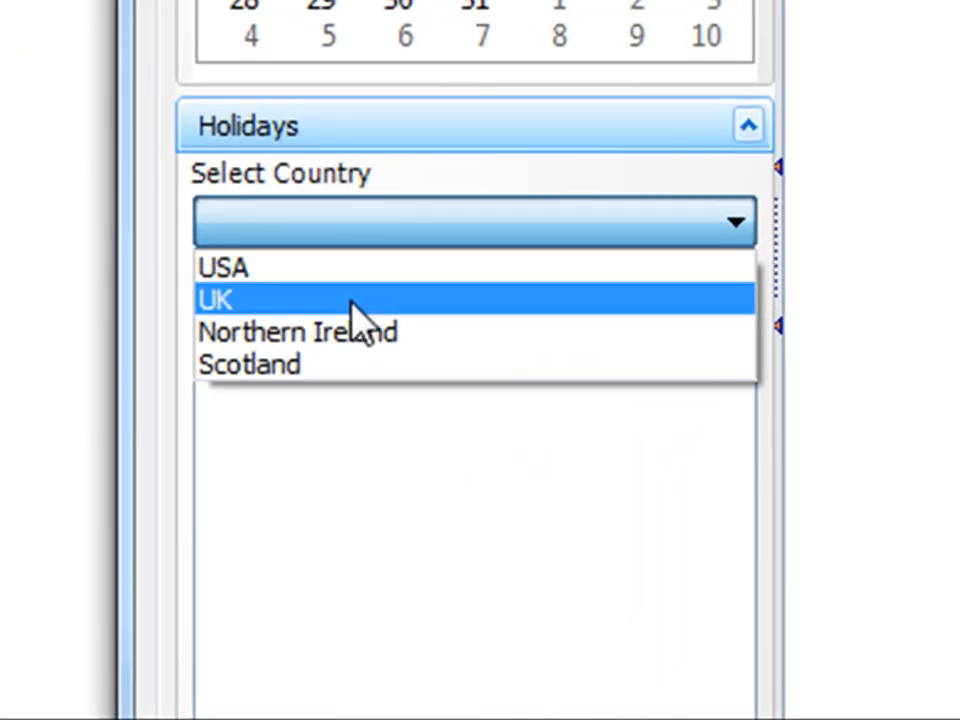
{"action": "mouse_move", "coordinate": [396, 344]}
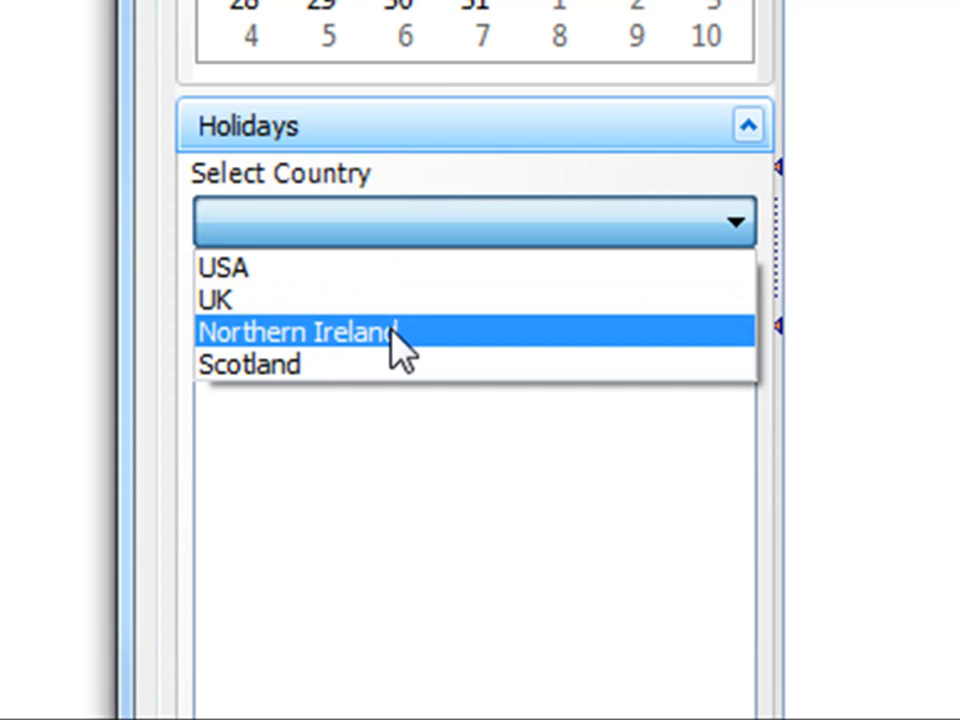
{"action": "mouse_move", "coordinate": [250, 364]}
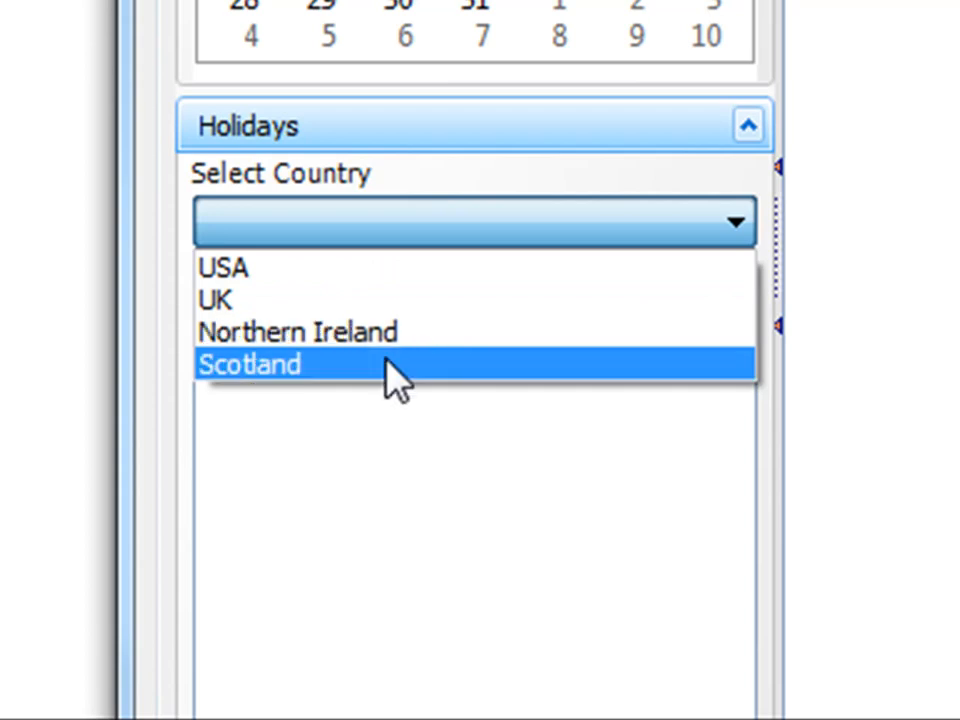
- Add USA holidays Christmas, Columbus Day and others, five dates from 2011-10-10 to 2012-06-14
{"action": "left_click", "coordinate": [224, 268]}
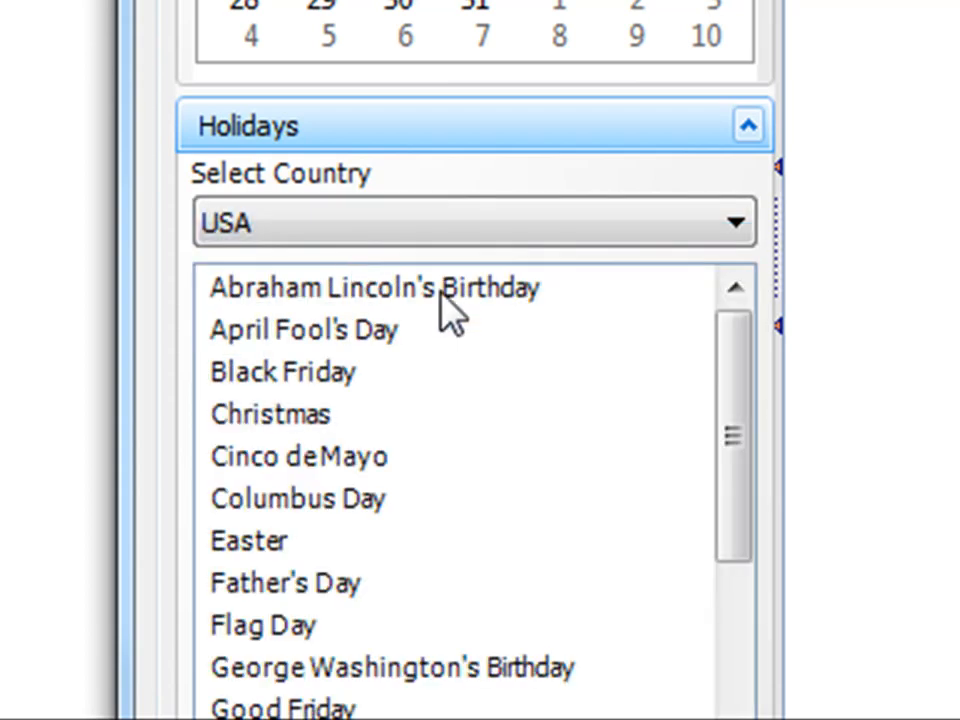
{"action": "scroll", "scroll_direction": "down", "scroll_amount": 3}
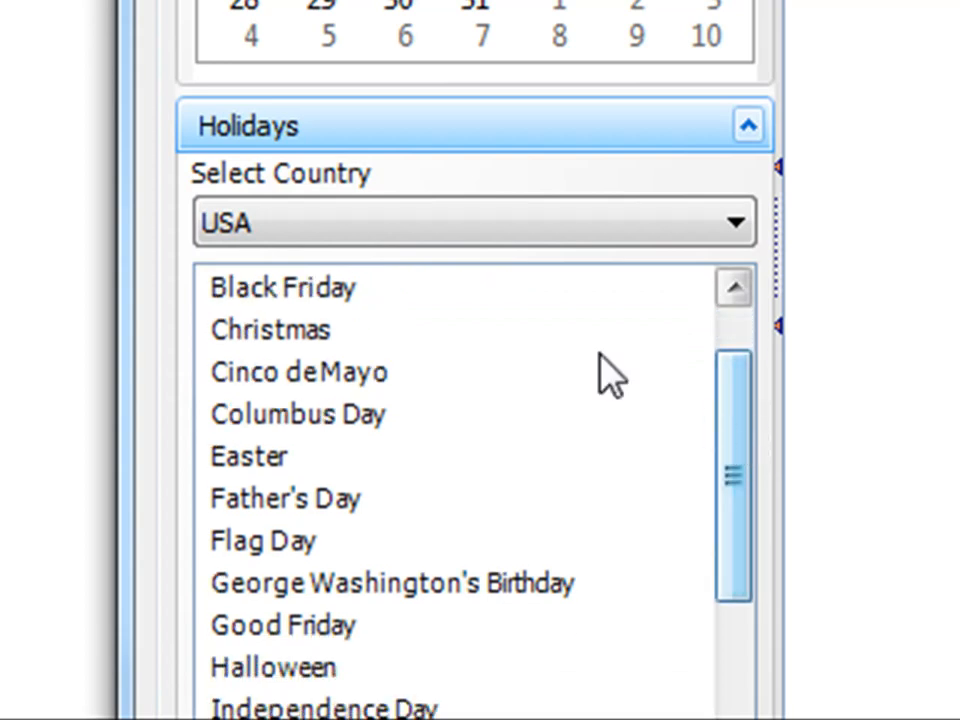
{"action": "left_click", "coordinate": [270, 414]}
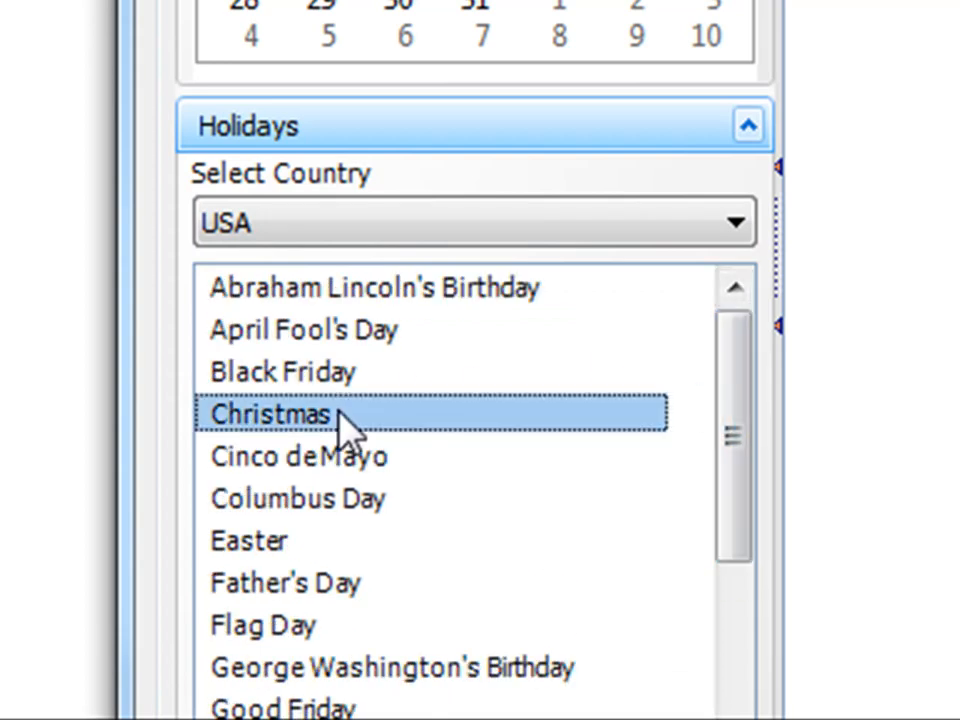
{"action": "left_click", "coordinate": [296, 498]}
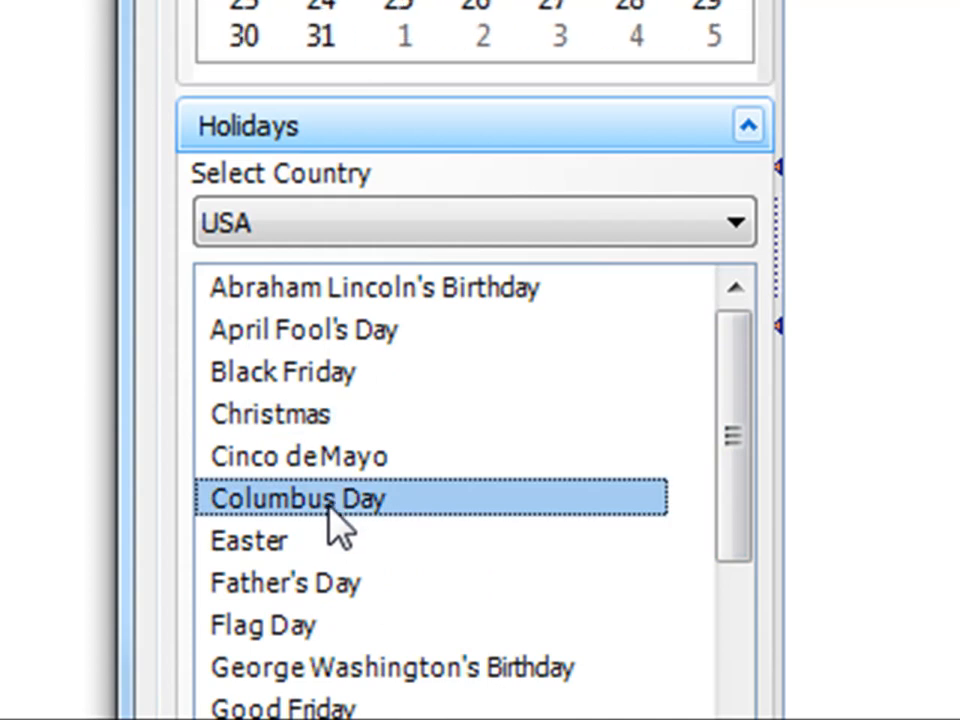
{"action": "left_click", "coordinate": [264, 624]}
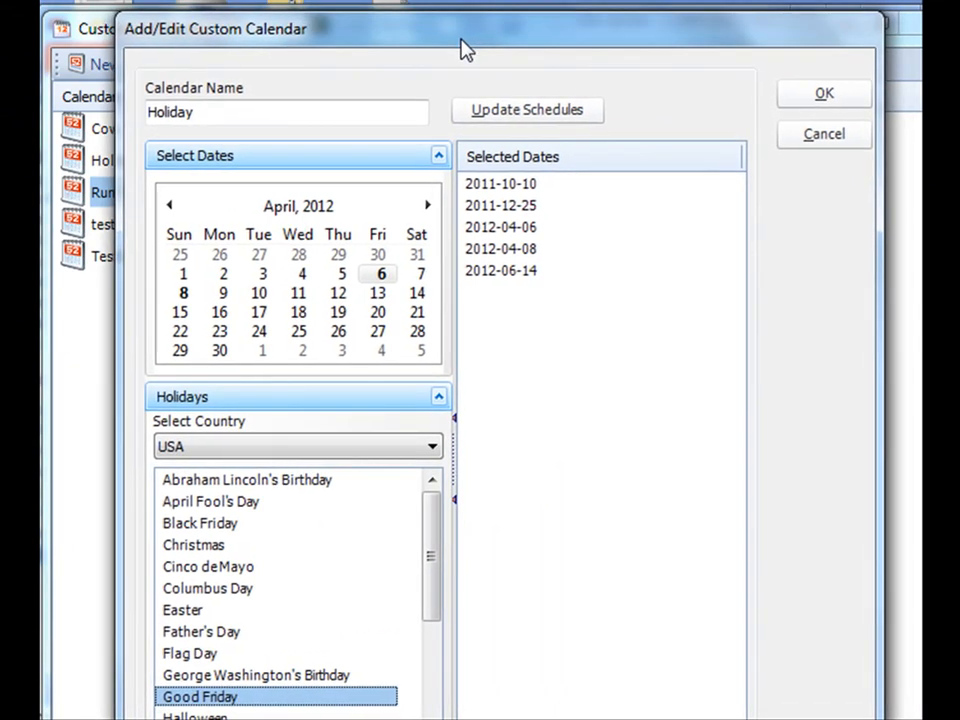
{"action": "left_click", "coordinate": [286, 112]}
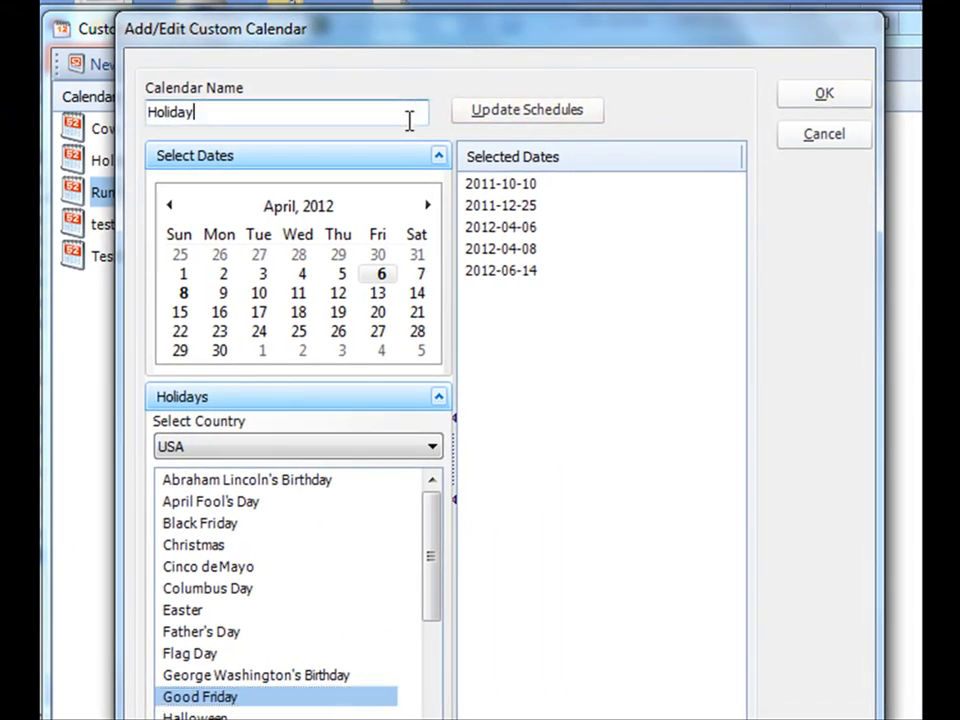
- Save the calendar as Holiday2 and select it in the Calendars list
{"action": "left_click", "coordinate": [824, 92]}
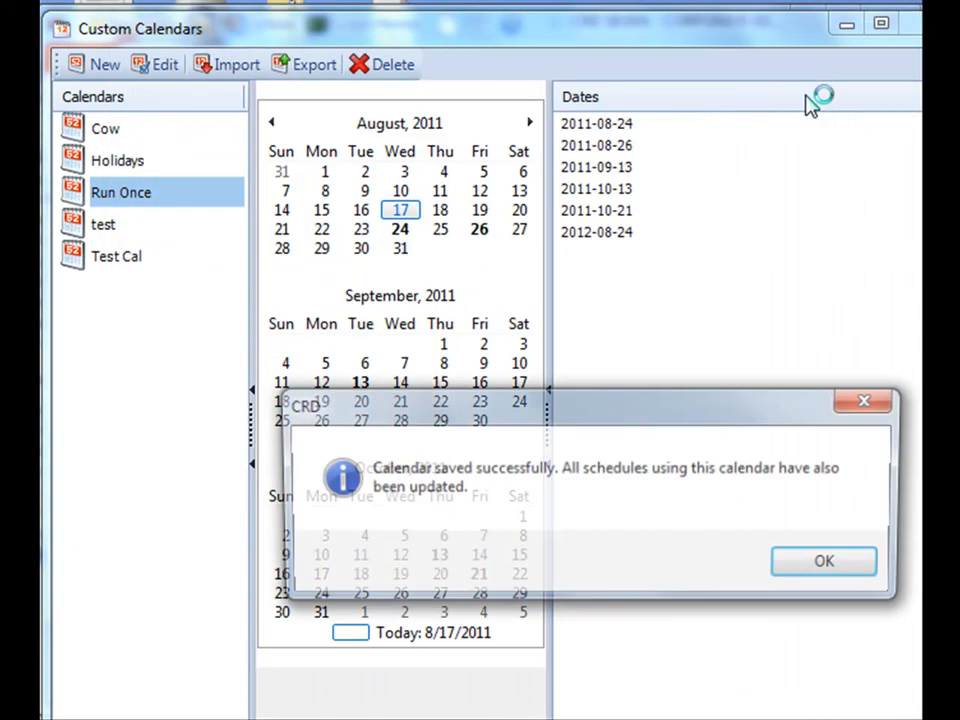
{"action": "left_click", "coordinate": [824, 560]}
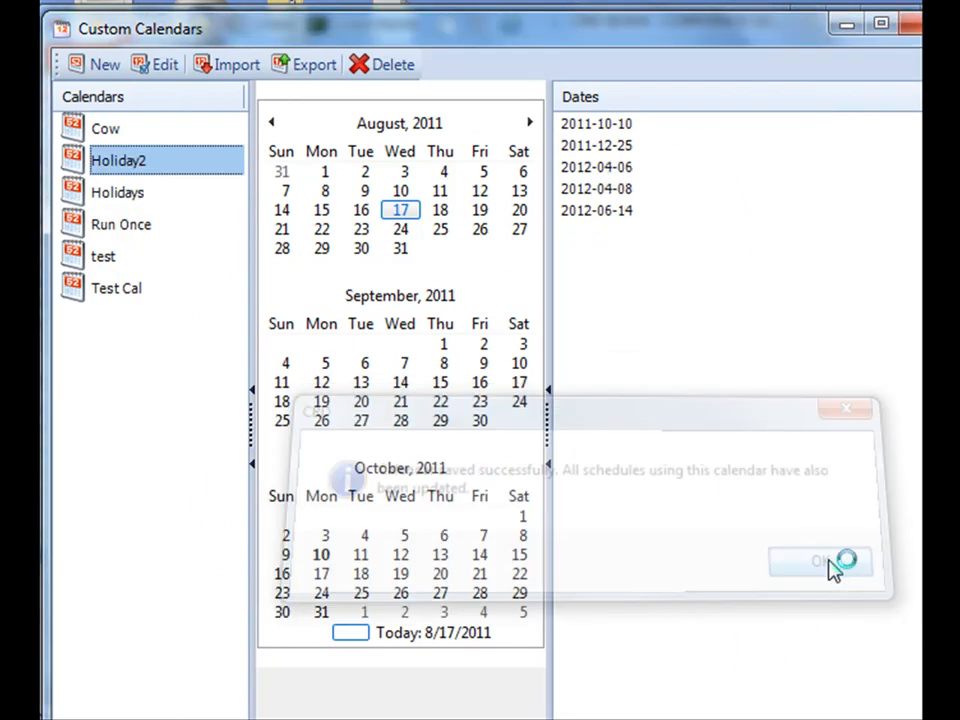
{"action": "left_click", "coordinate": [820, 560]}
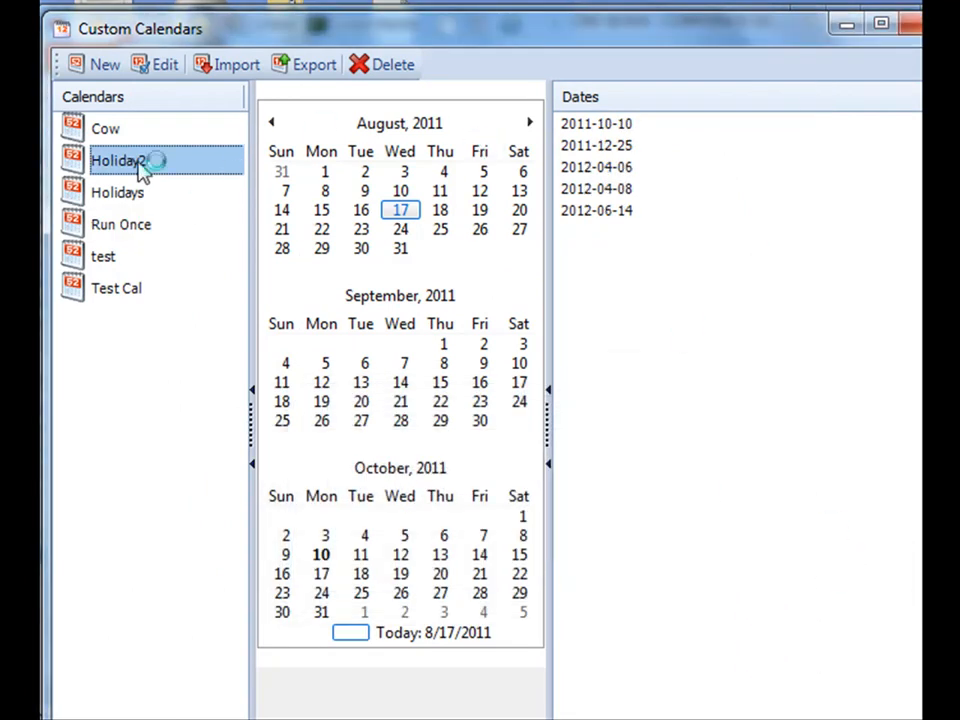
{"action": "double_click", "coordinate": [116, 160]}
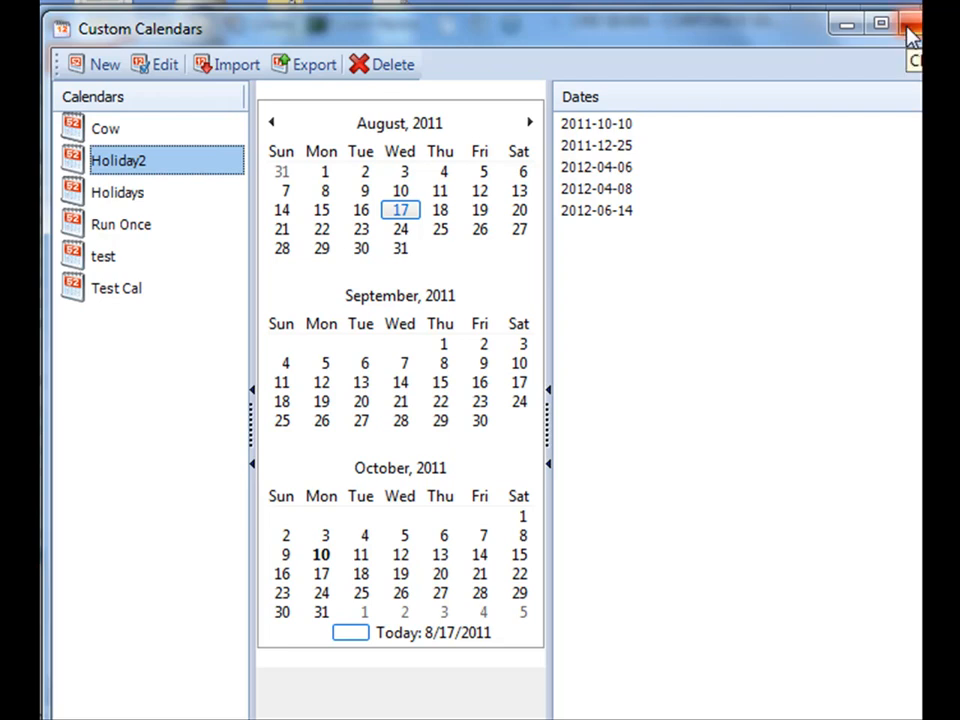
- Close Custom Calendars and show samplerpt.rpt's Schedule timing settings
{"action": "left_click", "coordinate": [908, 22]}
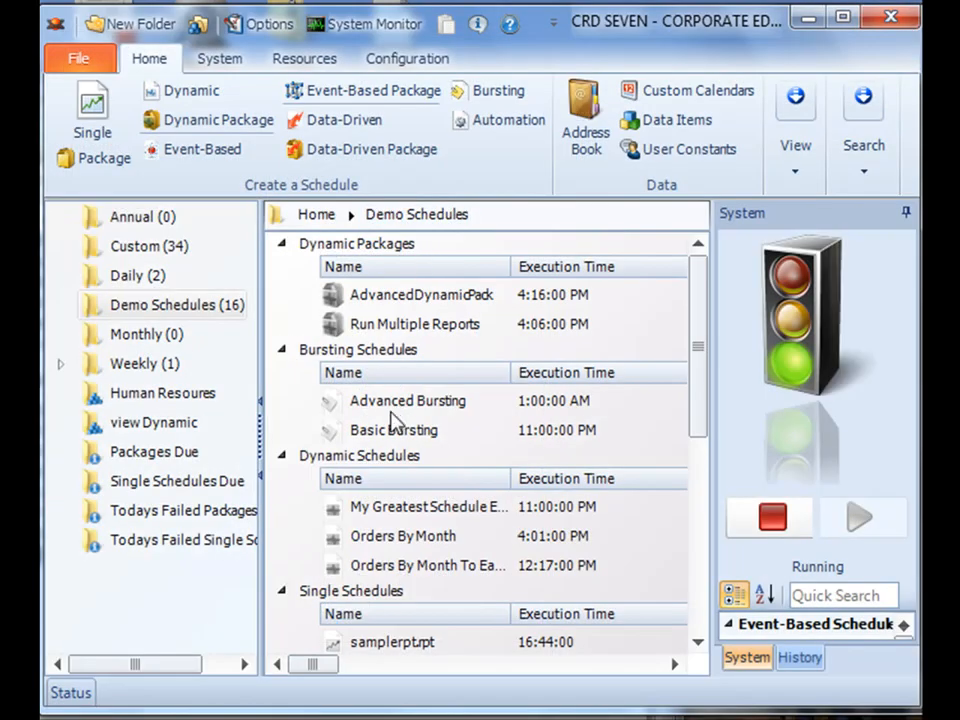
{"action": "mouse_move", "coordinate": [384, 656]}
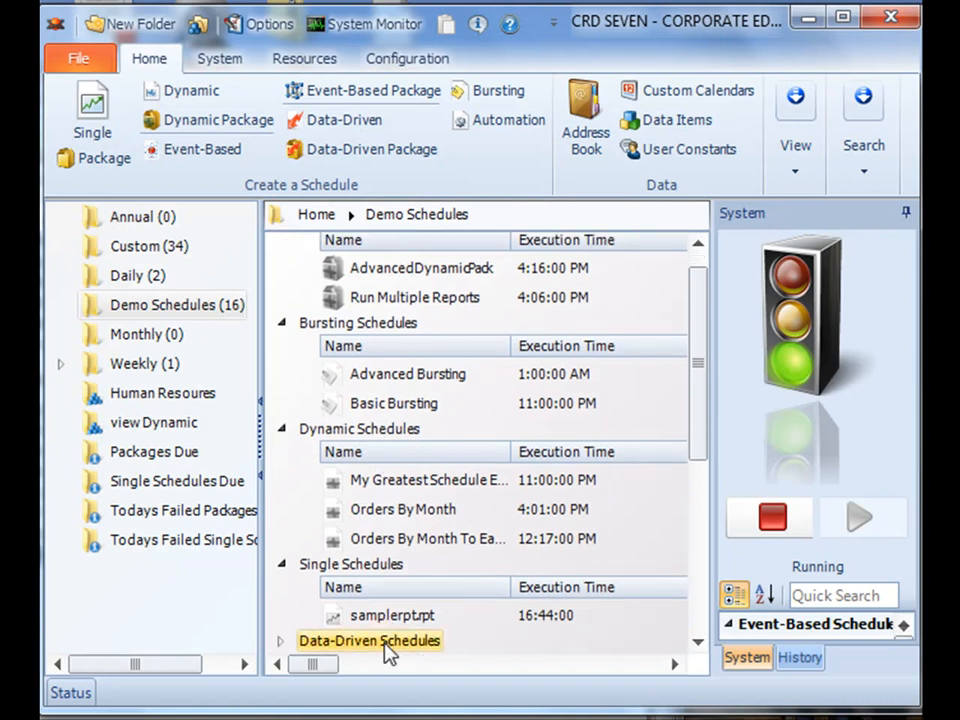
{"action": "double_click", "coordinate": [392, 616]}
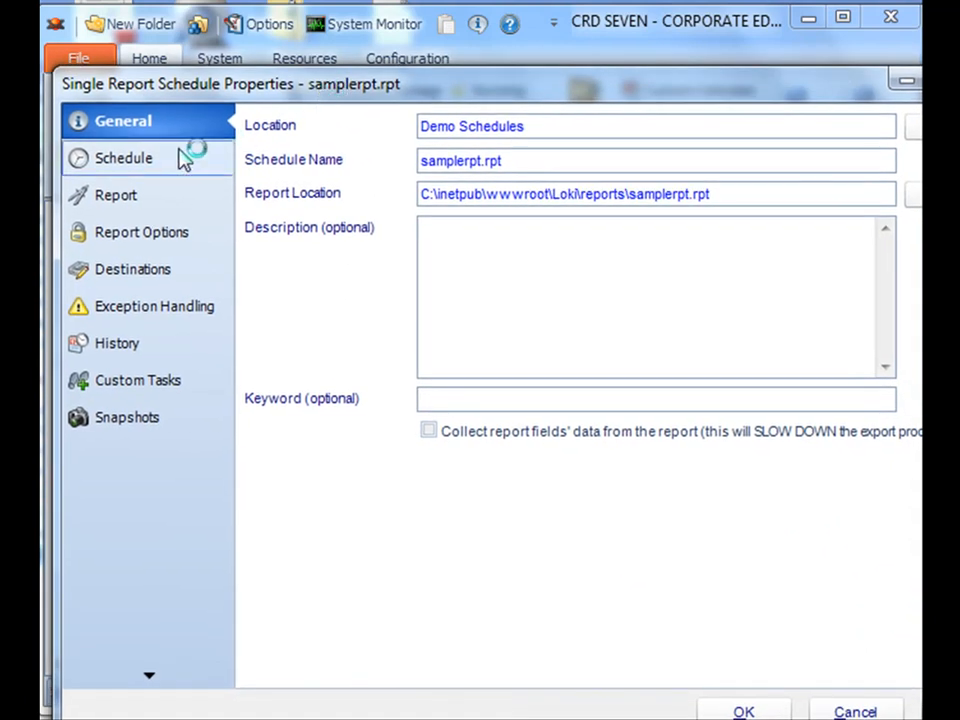
{"action": "left_click", "coordinate": [124, 158]}
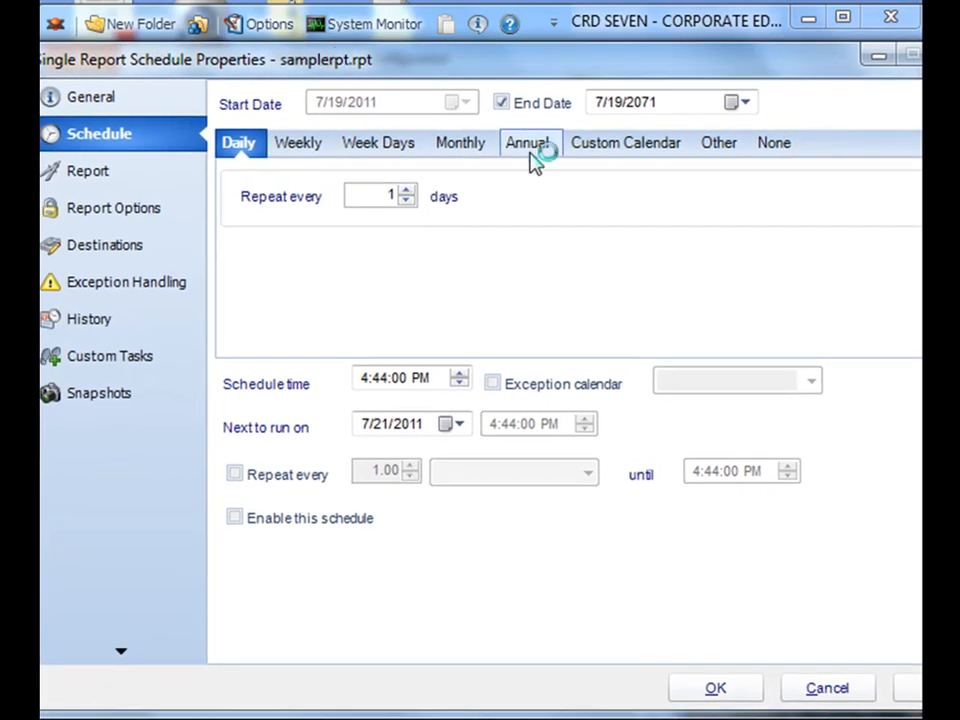
- Switch samplerpt.rpt to Custom Calendar frequency, cancelling the [New...] calendar dialog
{"action": "left_click", "coordinate": [626, 142]}
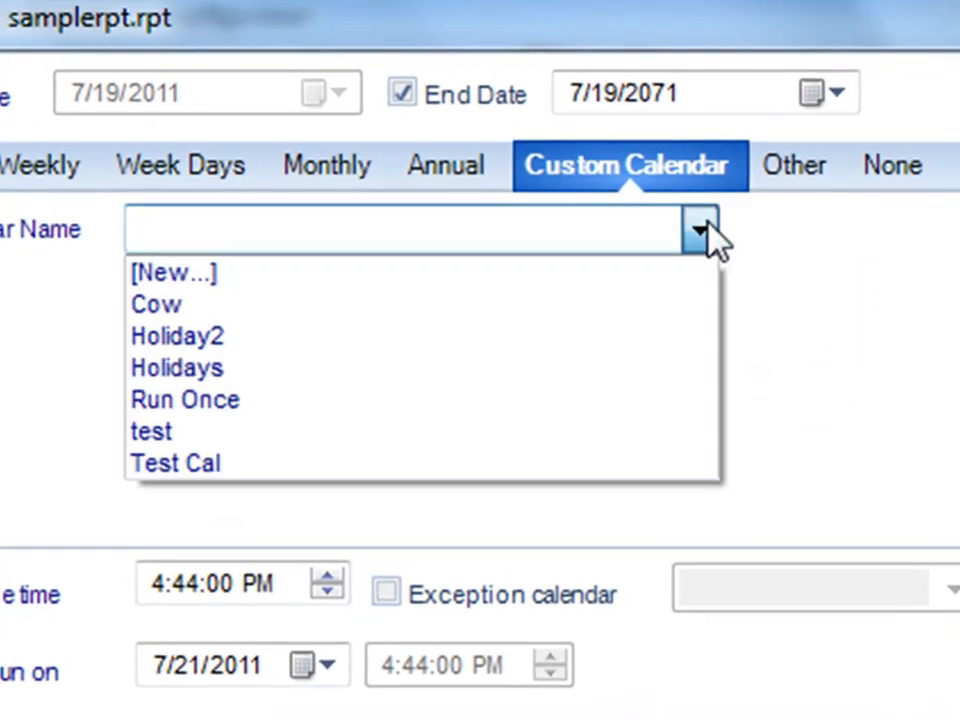
{"action": "mouse_move", "coordinate": [670, 336]}
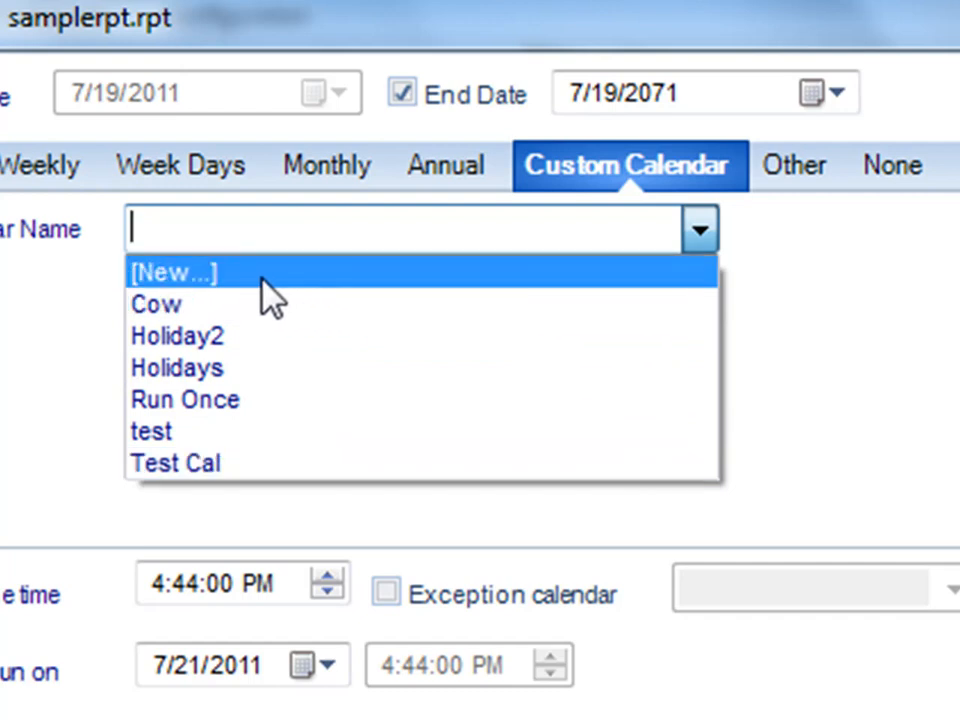
{"action": "left_click", "coordinate": [172, 272]}
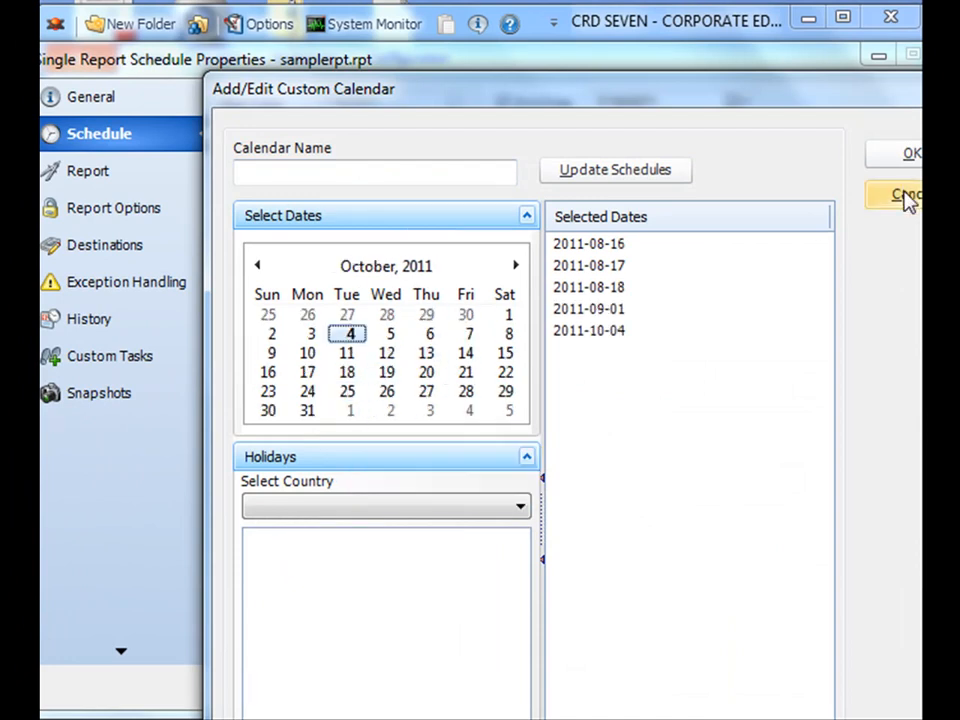
{"action": "left_click", "coordinate": [904, 194]}
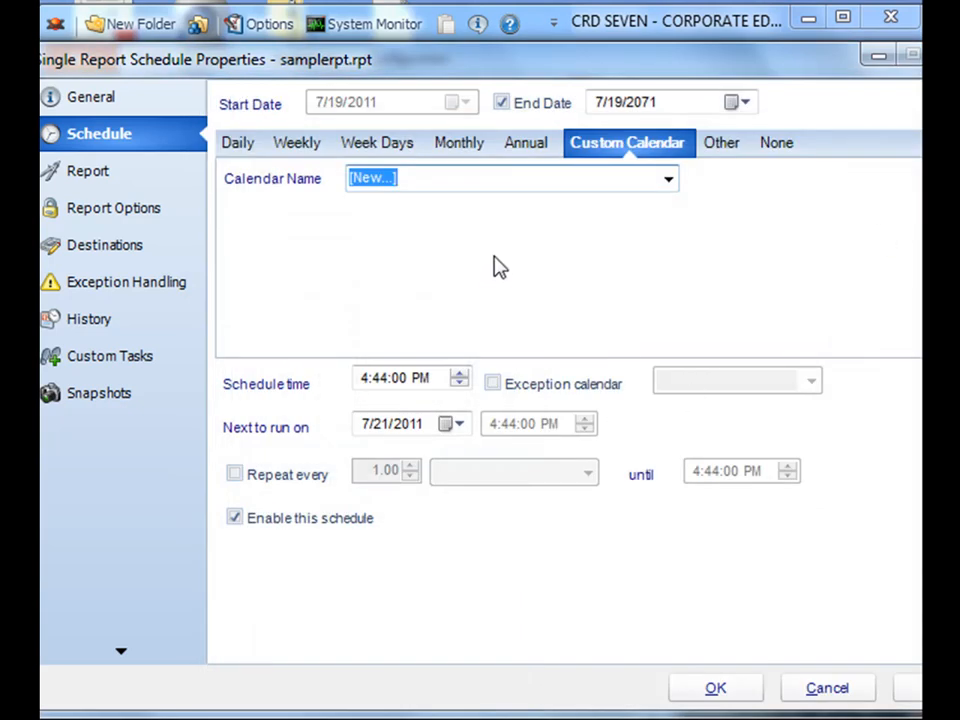
{"action": "mouse_move", "coordinate": [496, 272]}
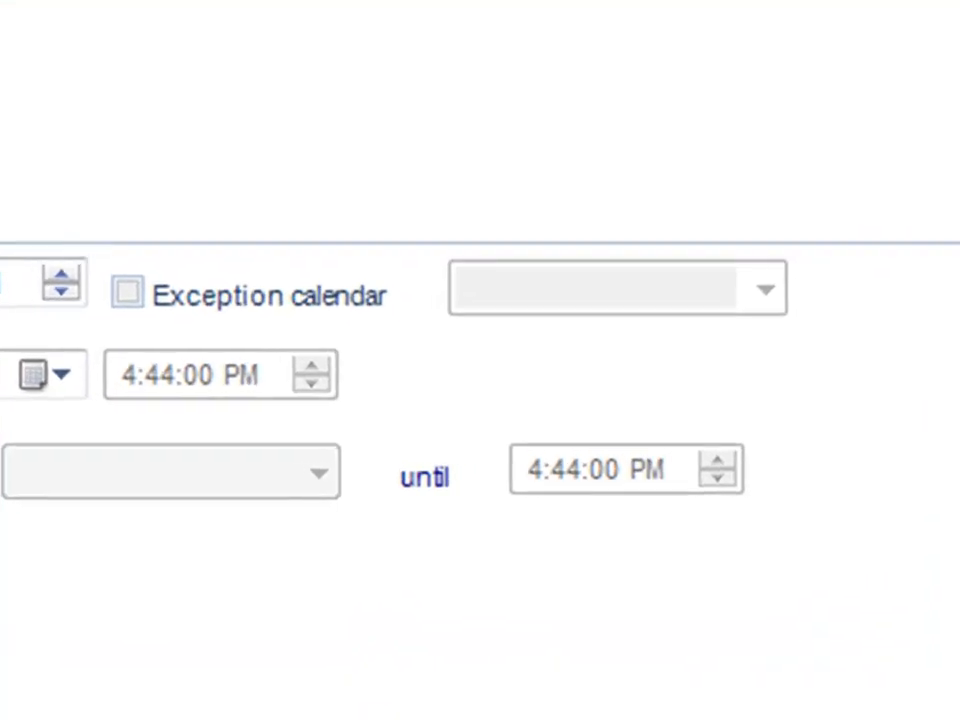
{"action": "mouse_move", "coordinate": [116, 290]}
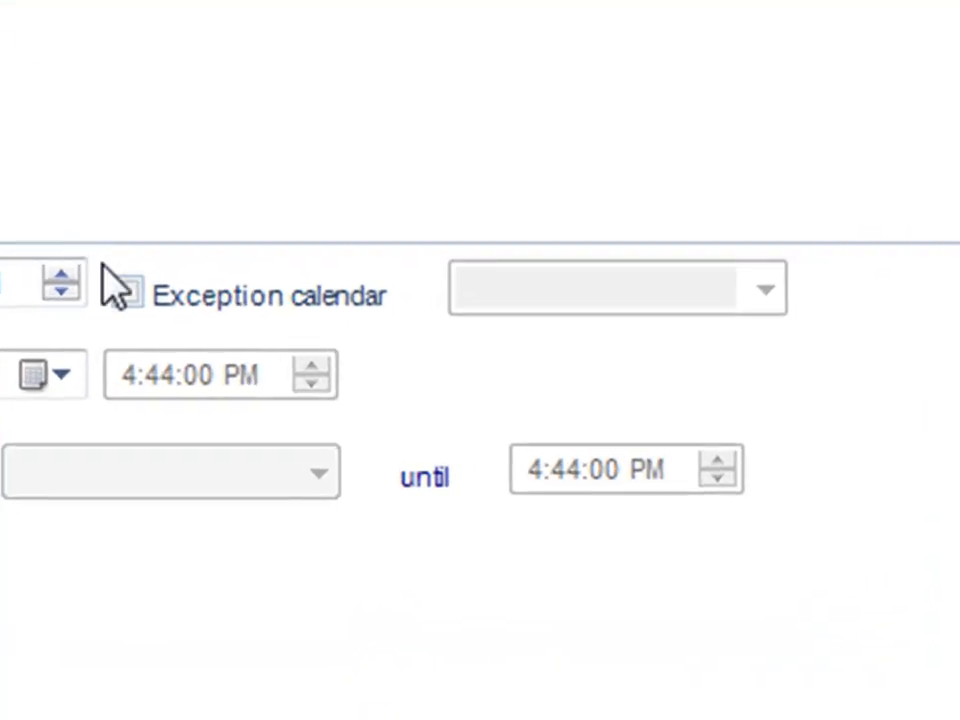
- Set samplerpt.rpt to daily with Cow as exception calendar and save
{"action": "left_click", "coordinate": [764, 288]}
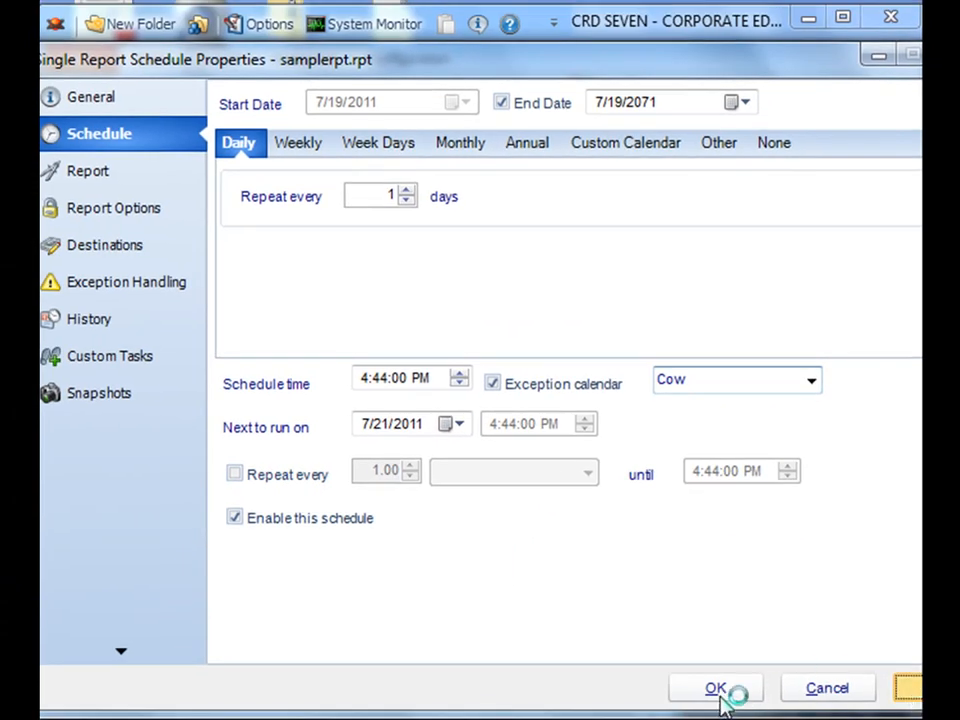
{"action": "left_click", "coordinate": [716, 688]}
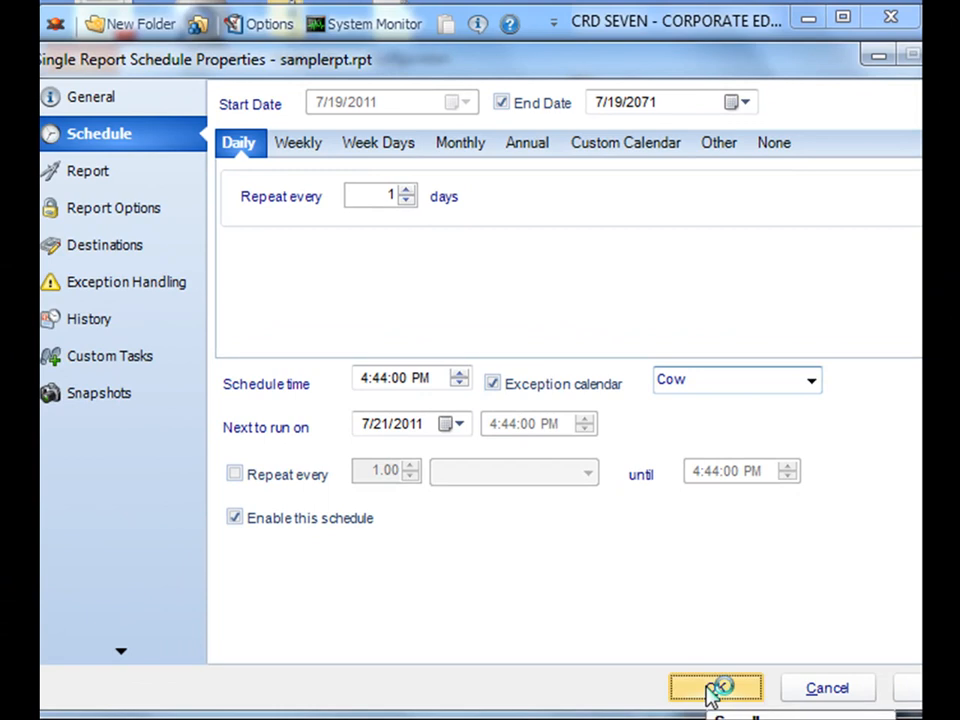
{"action": "left_click", "coordinate": [714, 688]}
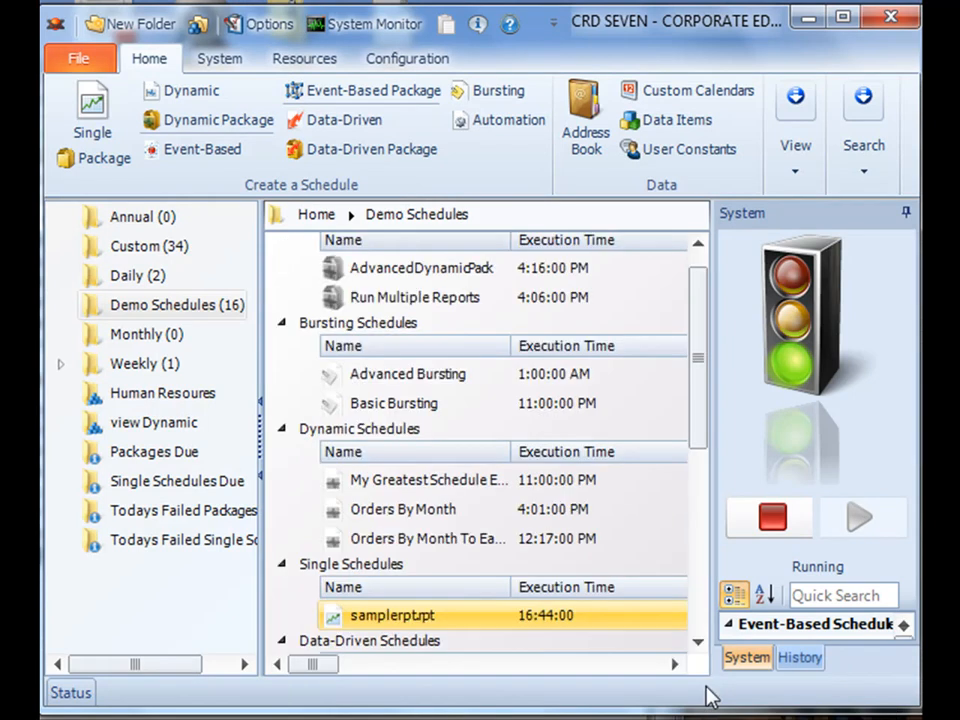
{"action": "mouse_move", "coordinate": [716, 684]}
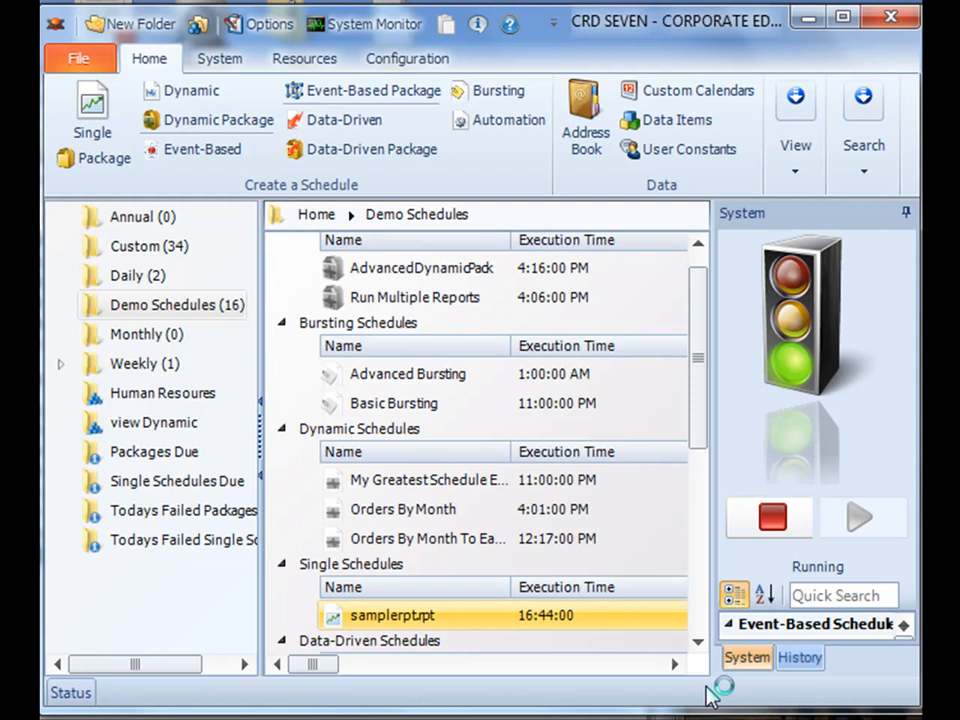